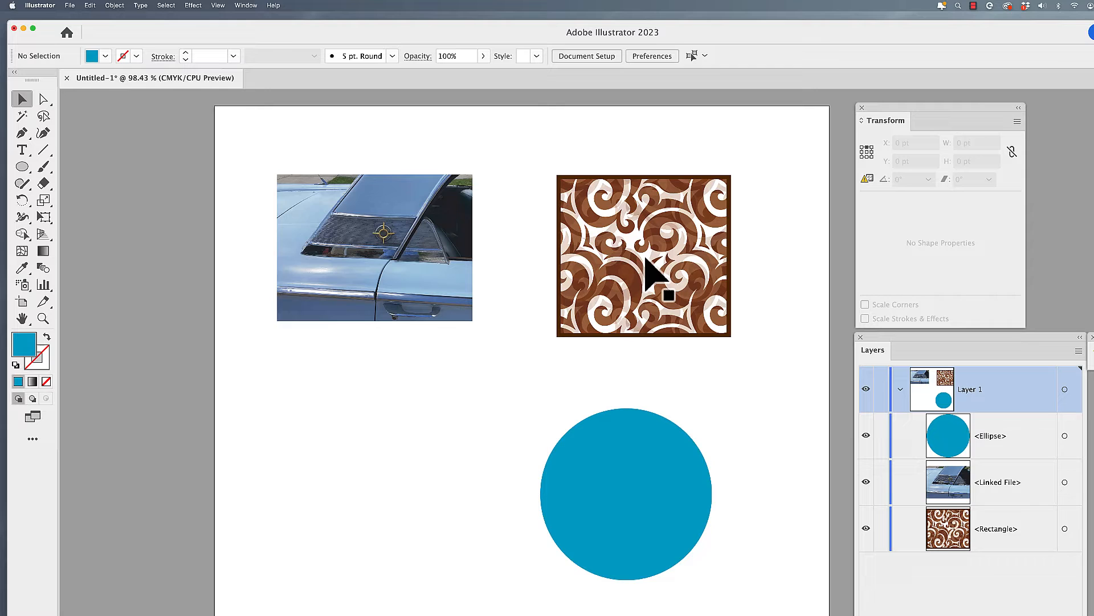
Step: Select the car photo, browse the Window and Object menus, and enter Crop Image mode
click(625, 494)
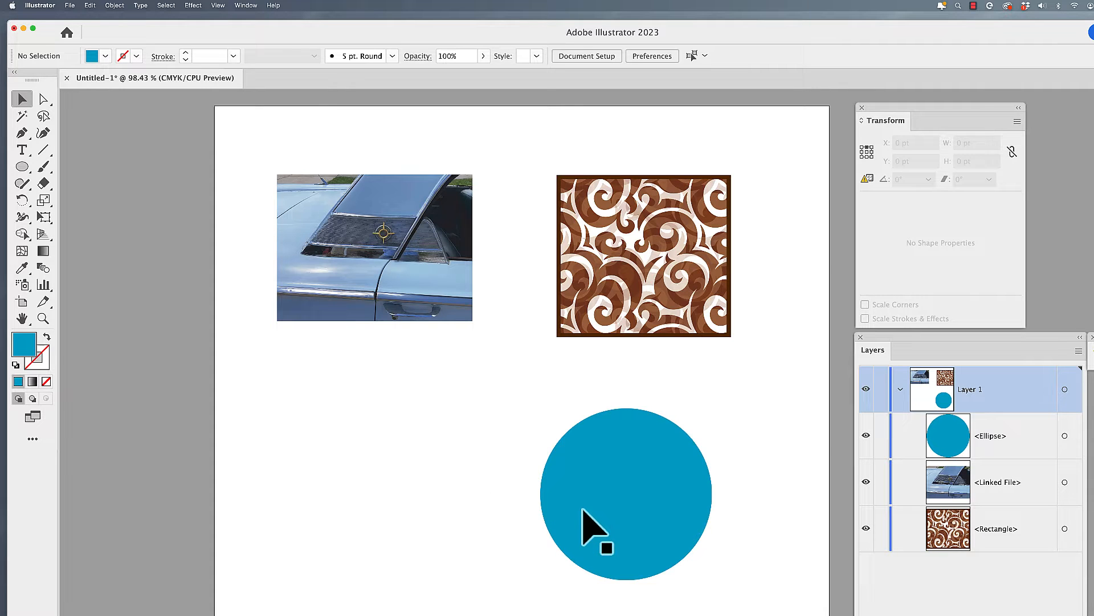
click(626, 492)
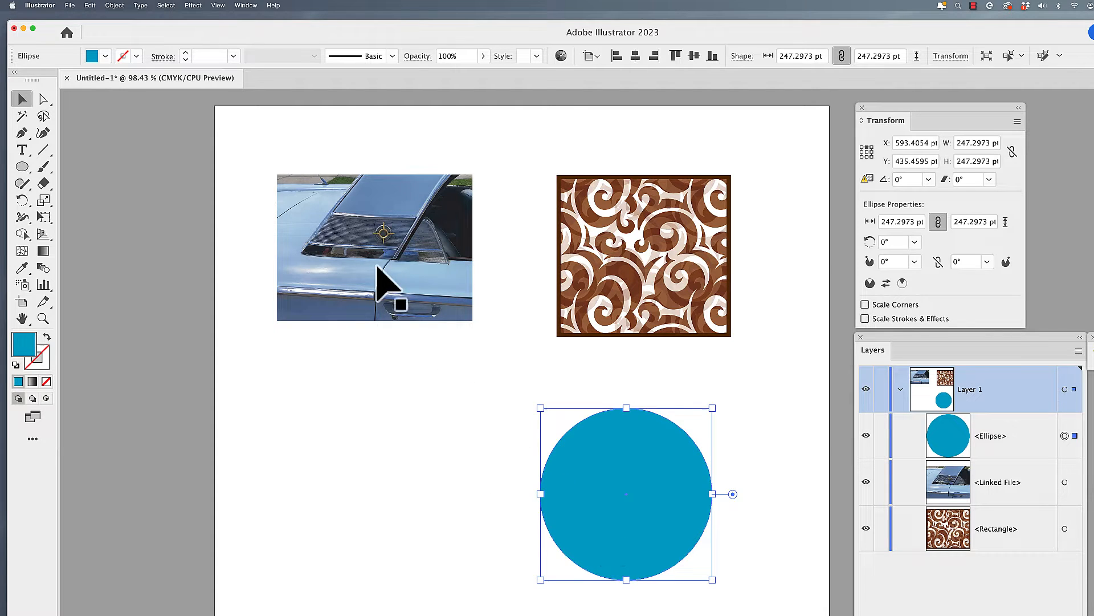
click(375, 248)
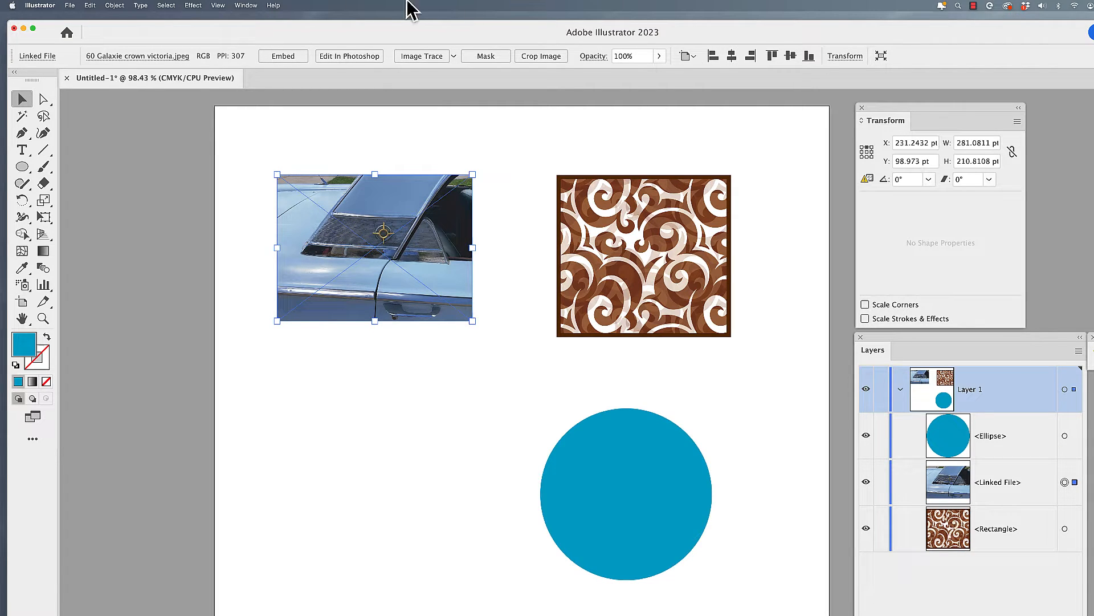
click(245, 6)
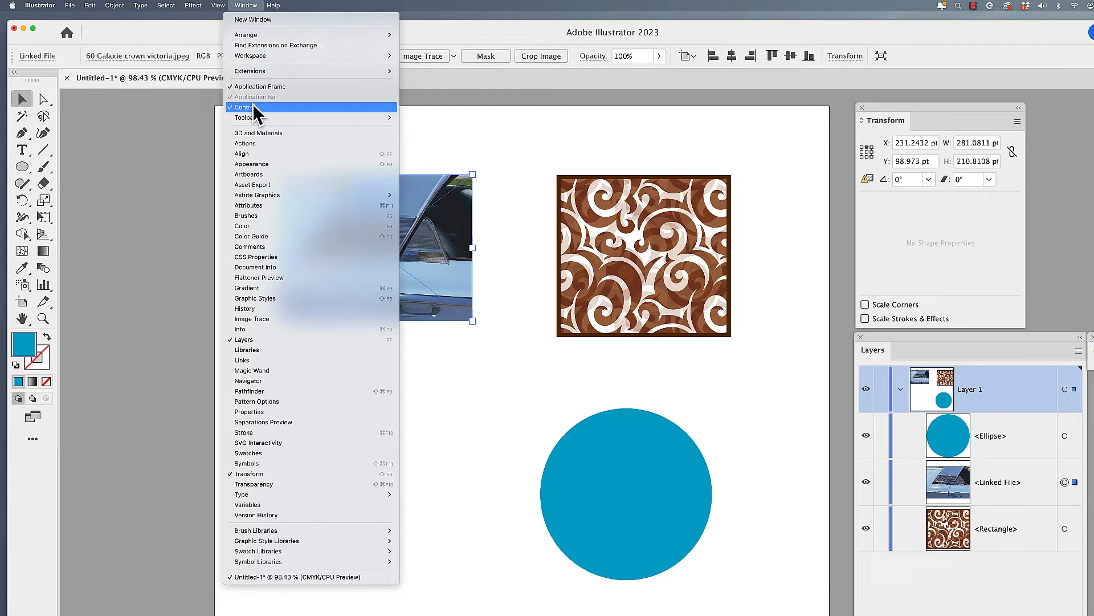
click(241, 106)
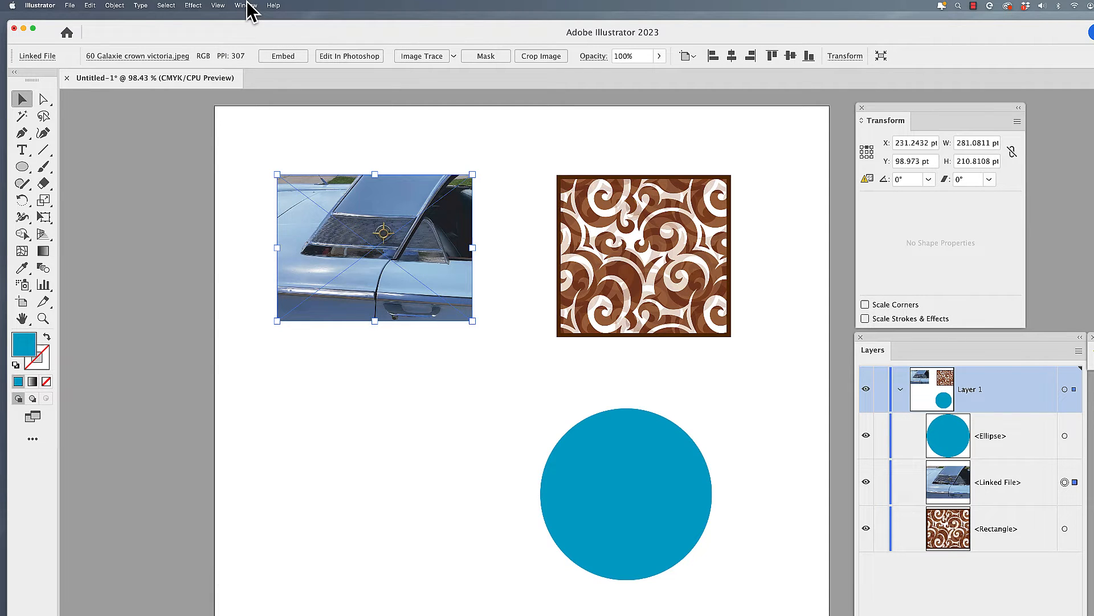
click(114, 6)
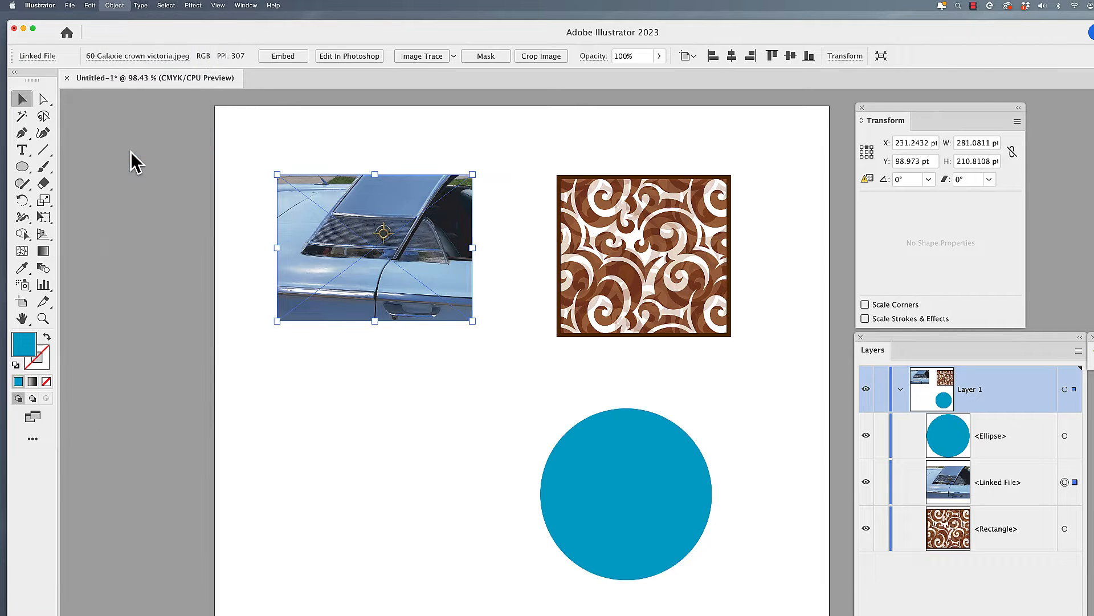
click(540, 56)
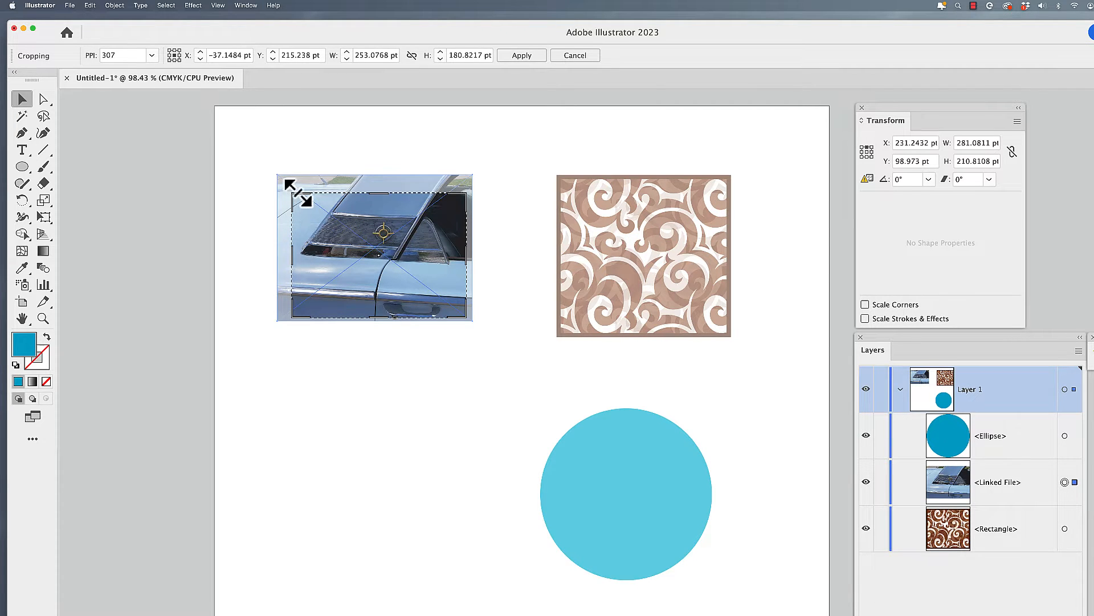
Step: Pull the crop boundary inward around the car and apply the crop
drag(295, 192, 389, 195)
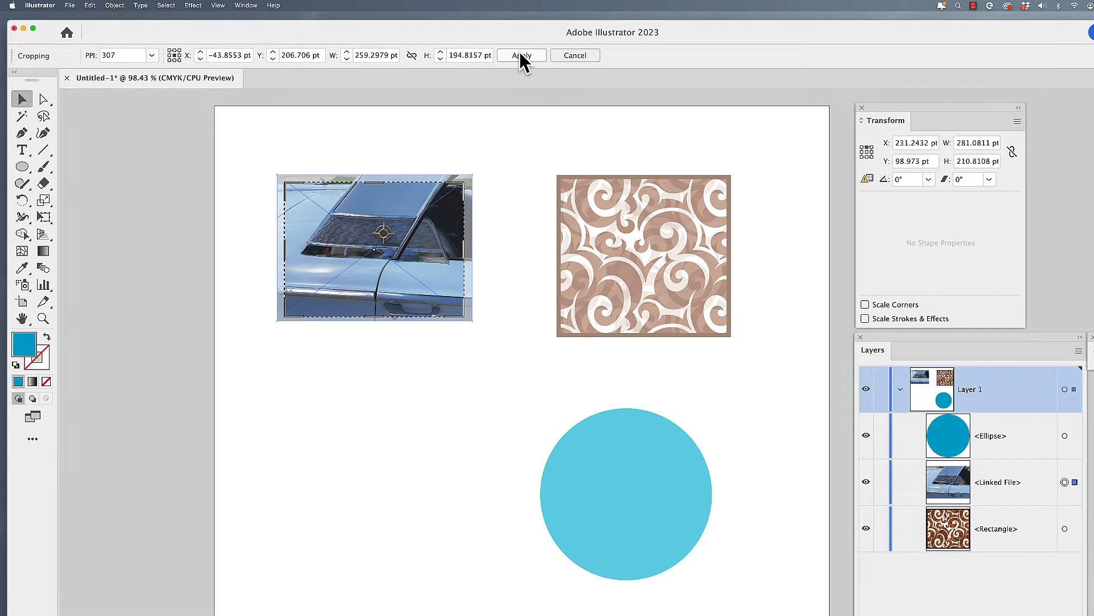
click(520, 55)
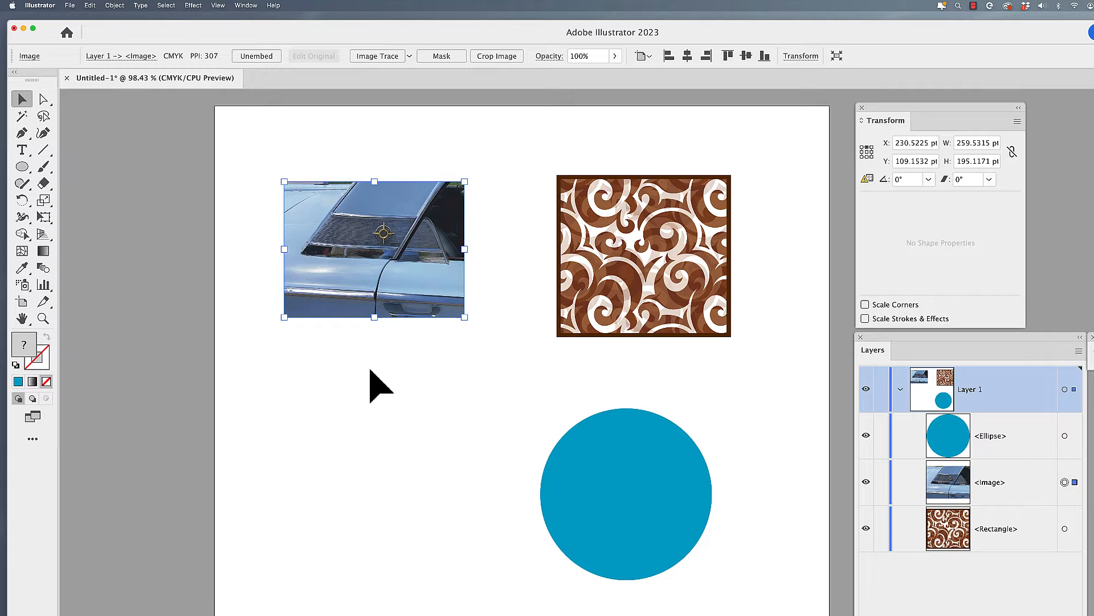
mouse_move(408, 383)
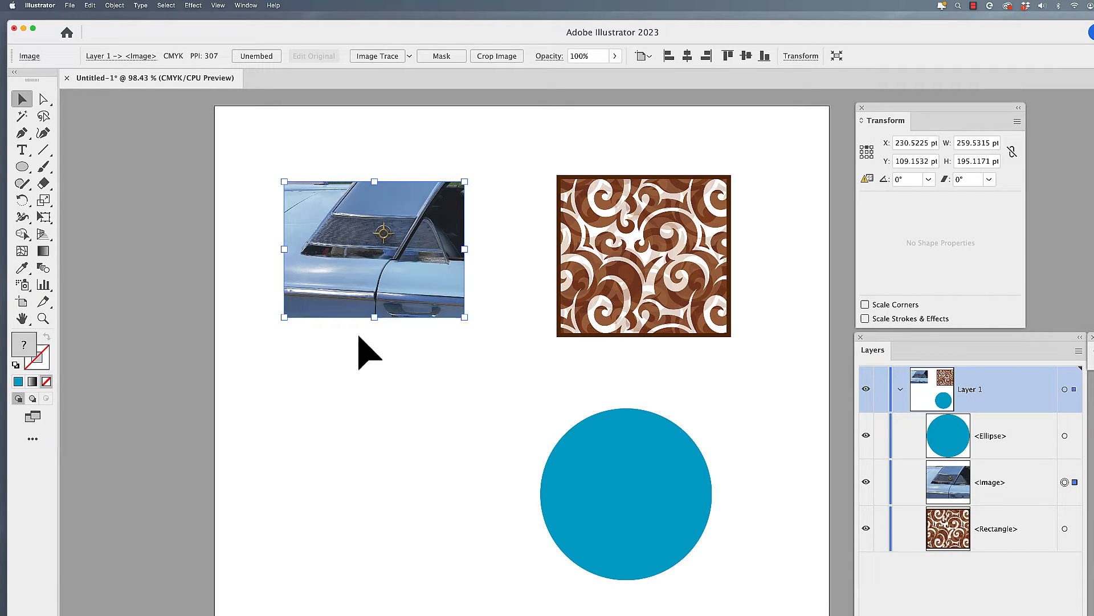
mouse_move(380, 404)
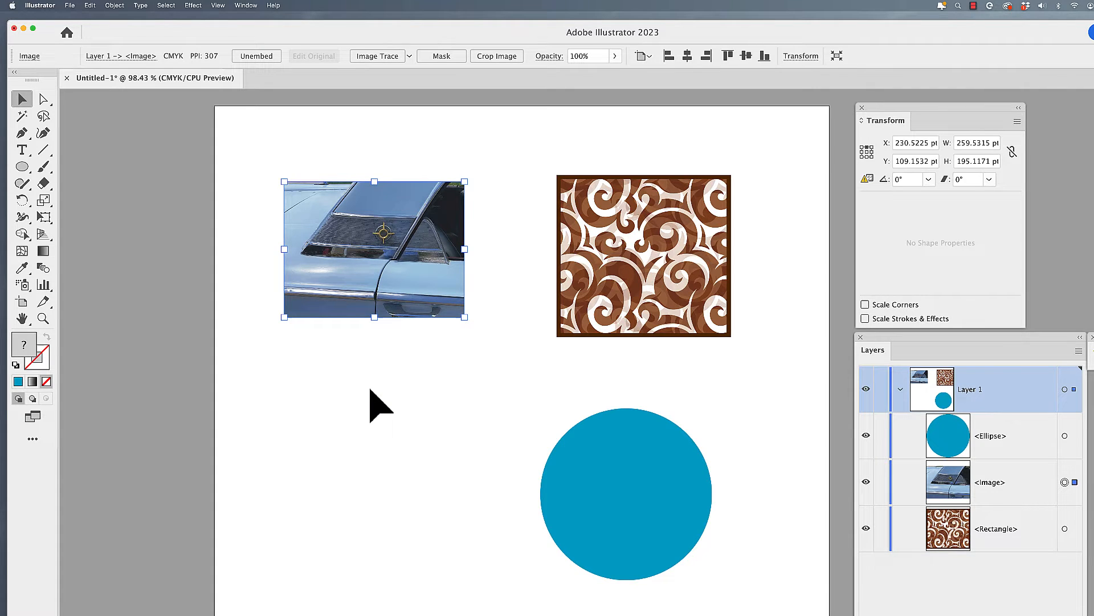
mouse_move(398, 245)
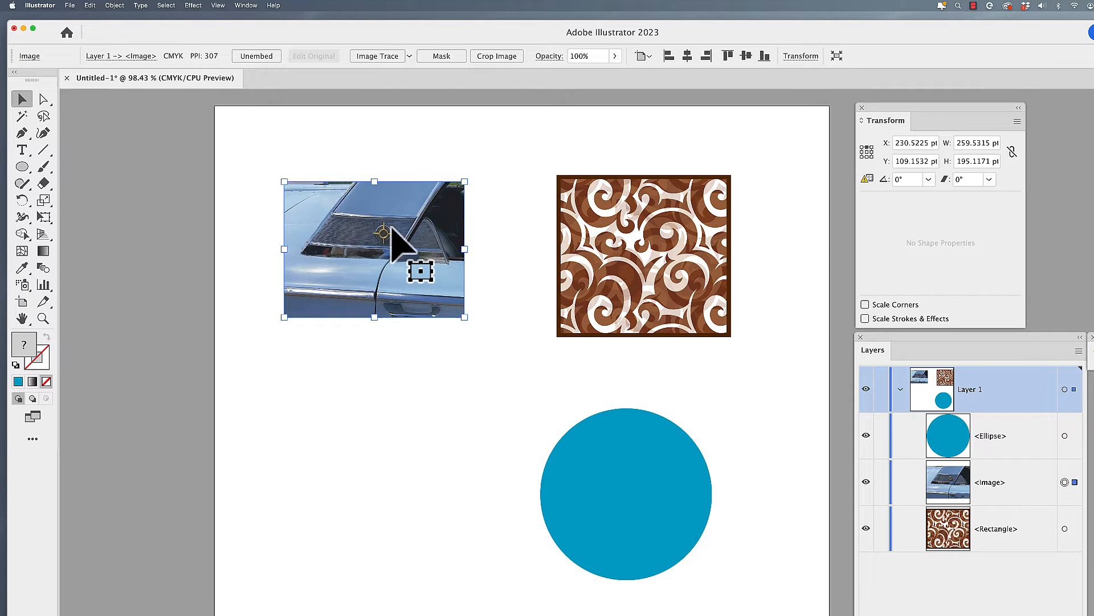
mouse_move(408, 252)
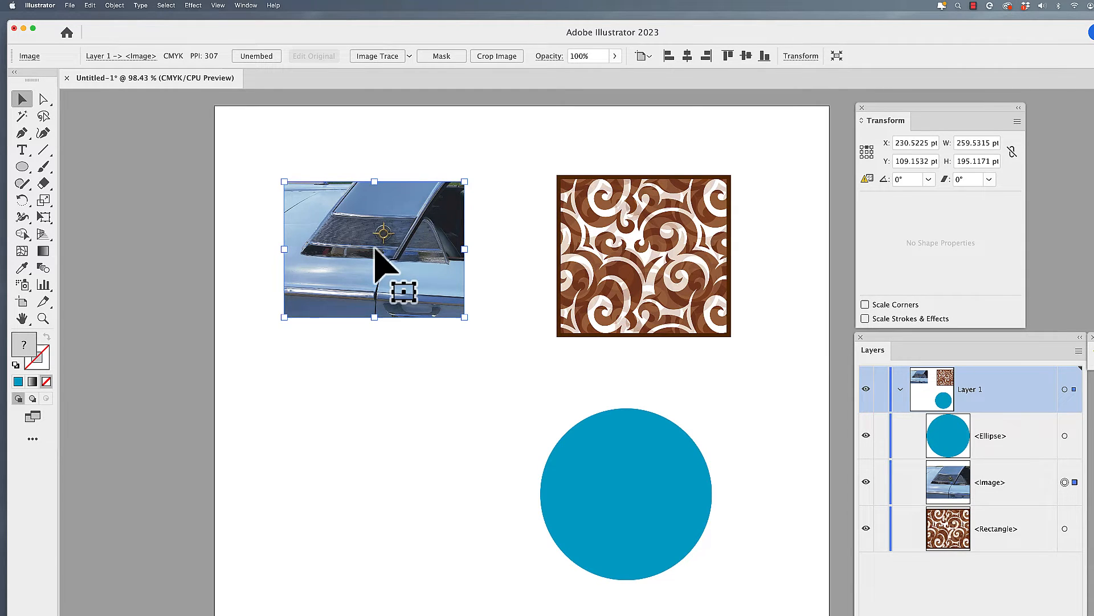
click(114, 6)
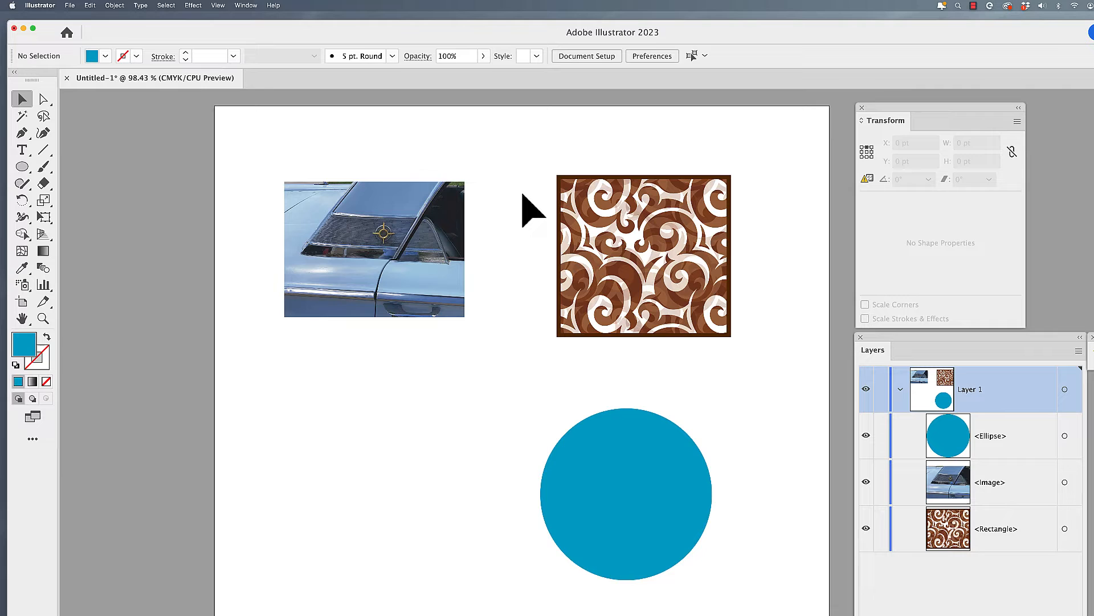
mouse_move(582, 248)
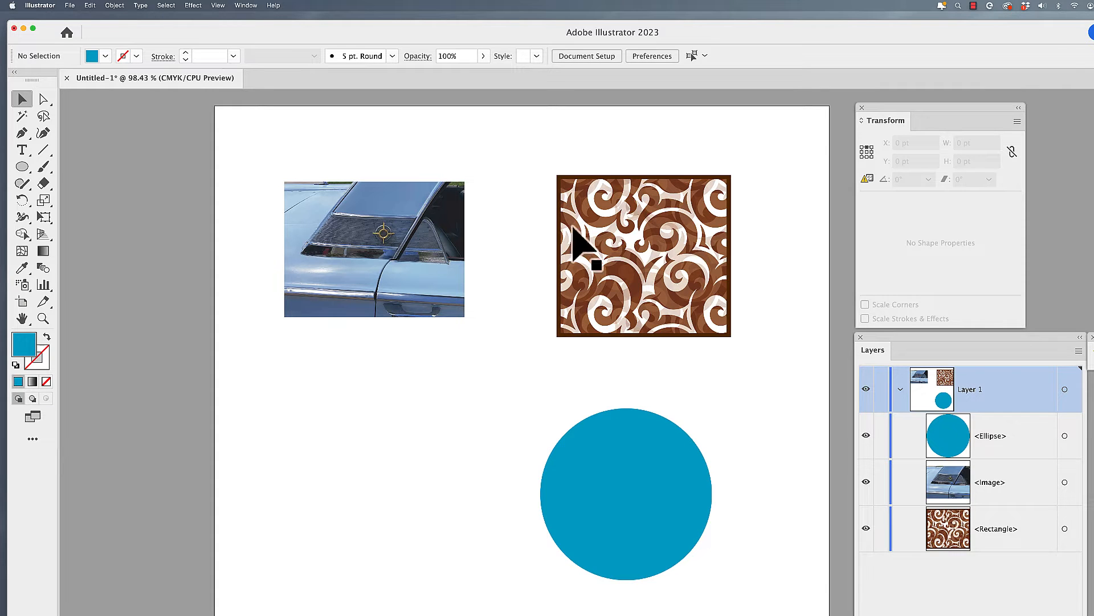
Step: Select the pattern rectangle and set the Transform panel menu to Transform Object Only
click(642, 255)
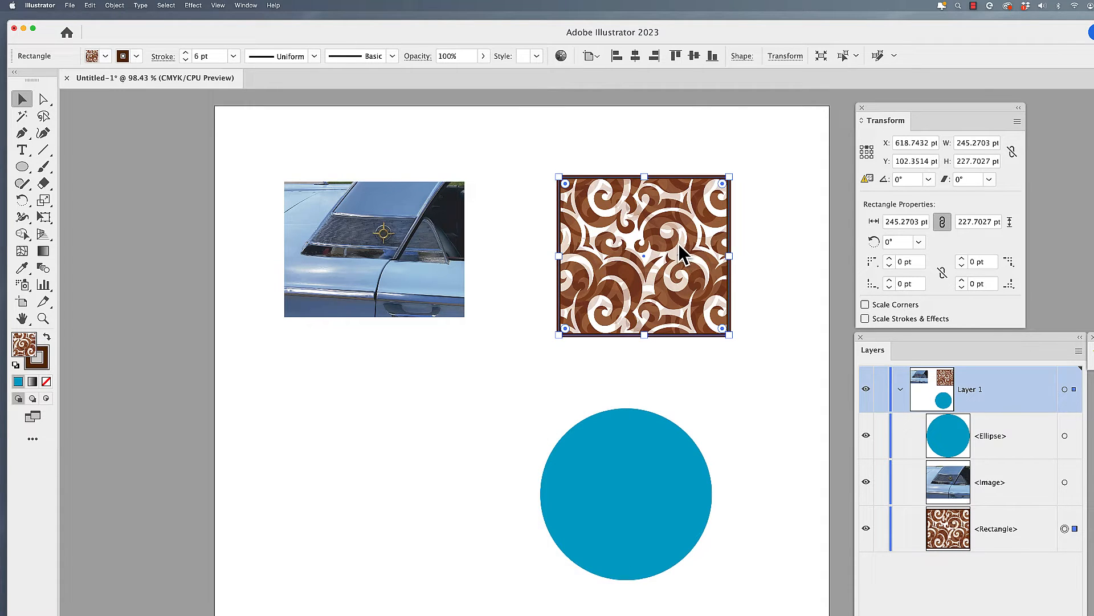
click(106, 56)
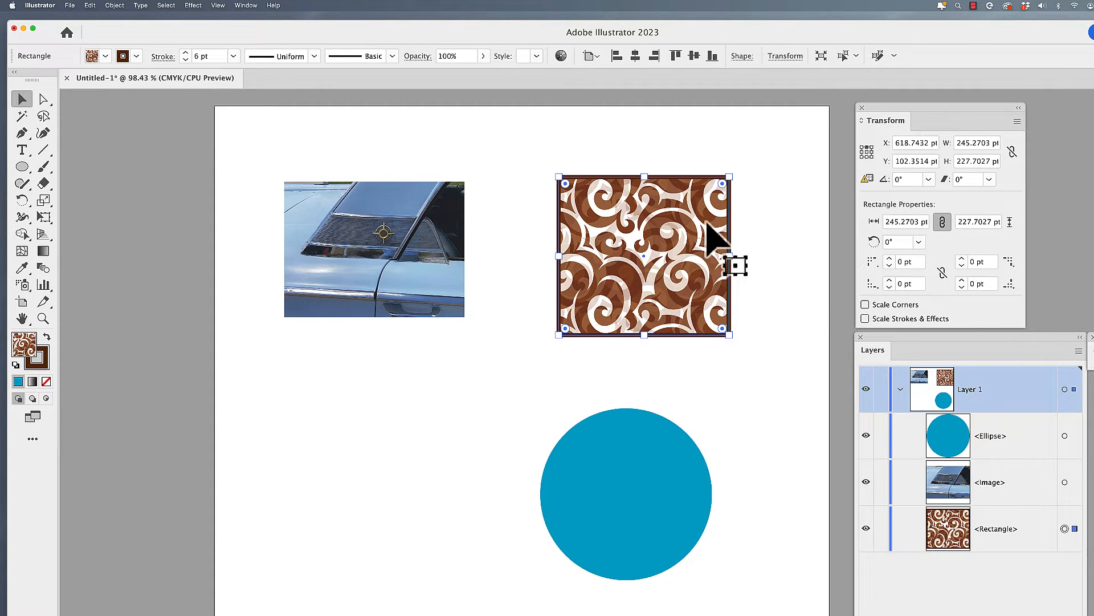
mouse_move(1005, 203)
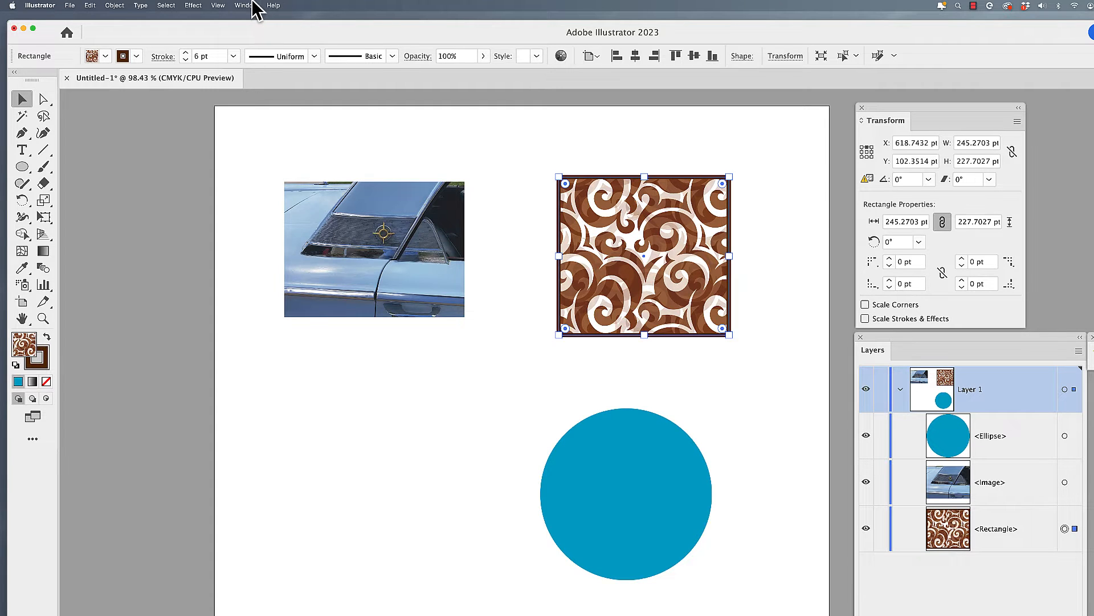
click(245, 5)
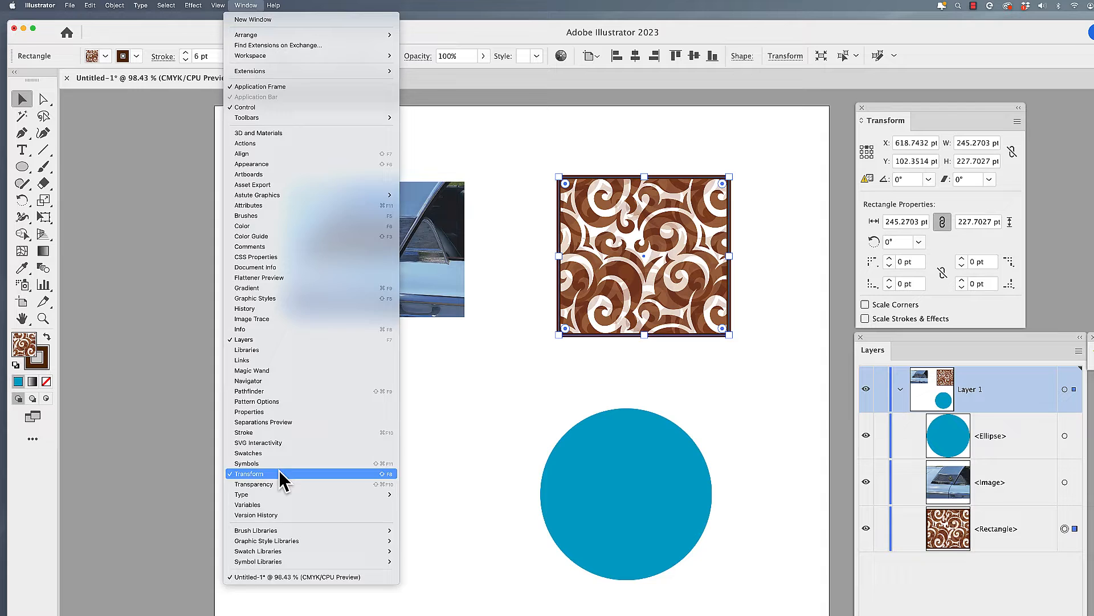
click(248, 473)
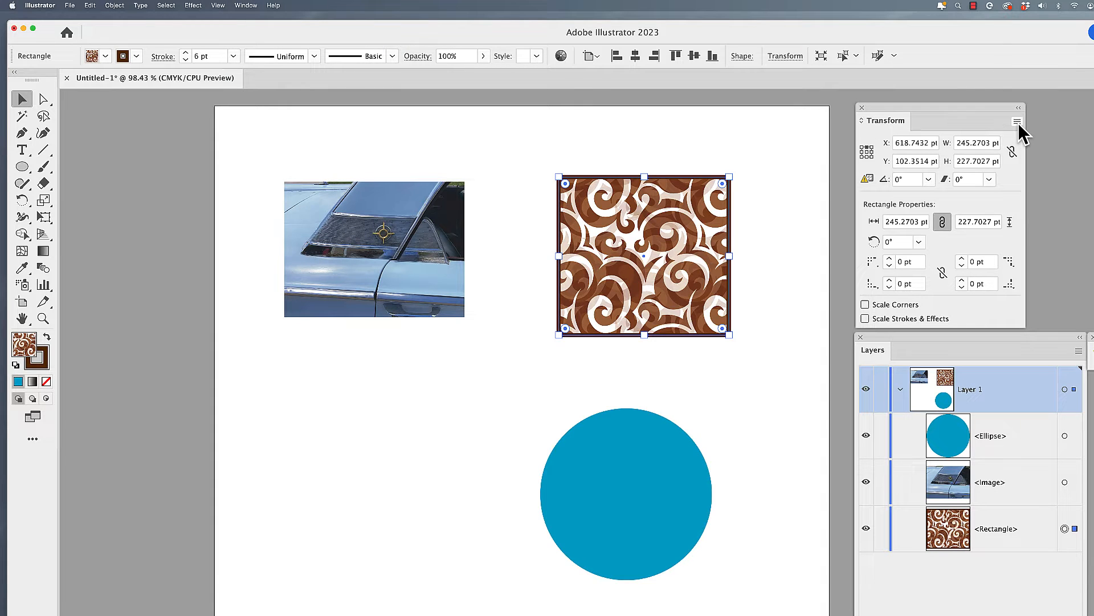
click(1016, 120)
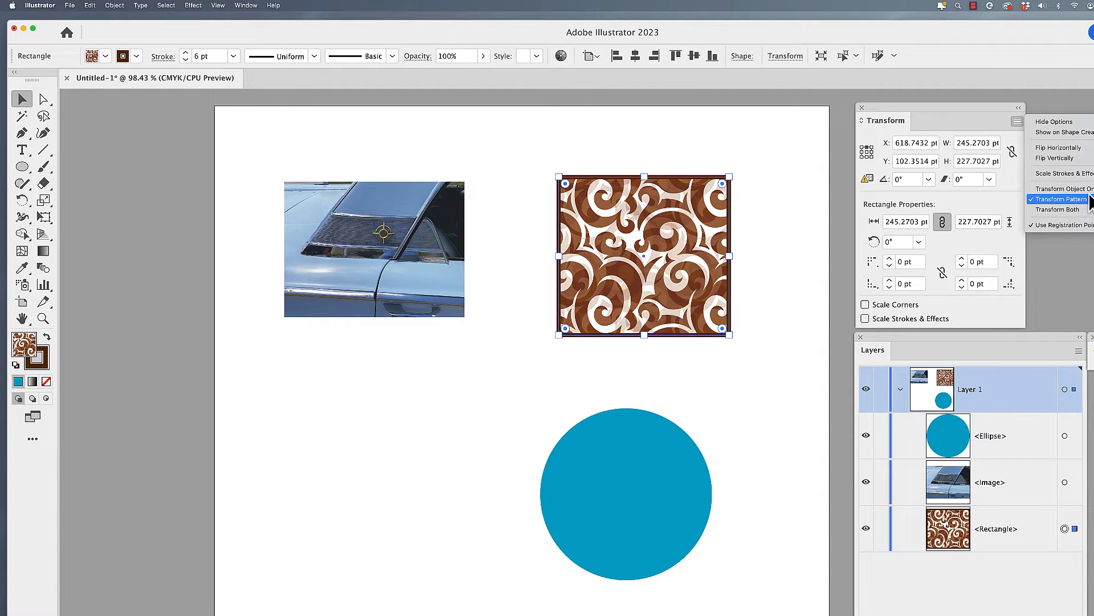
click(1061, 188)
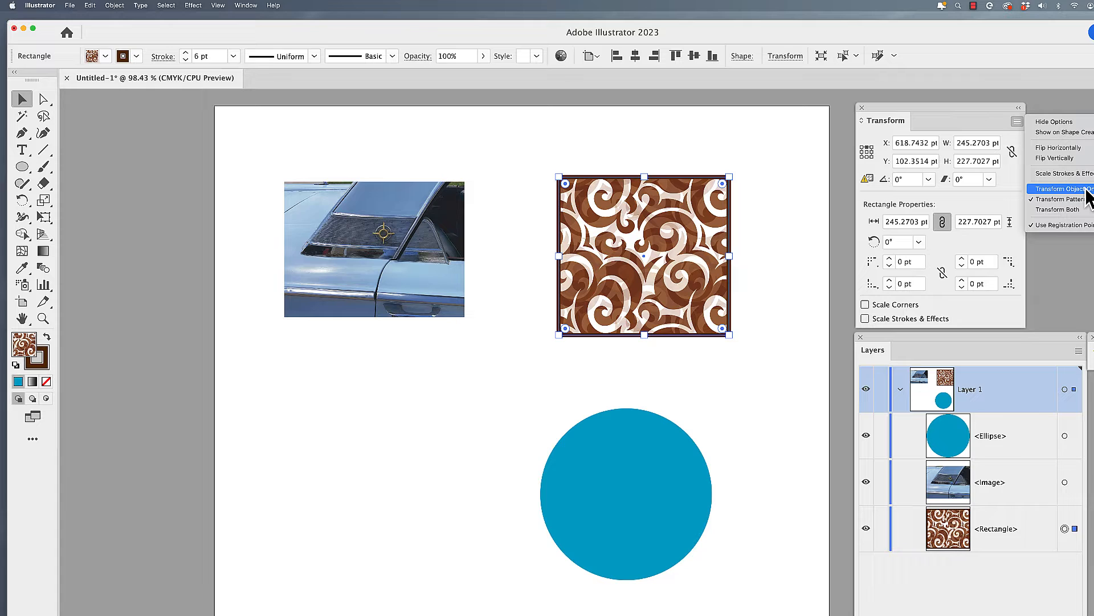
click(1058, 188)
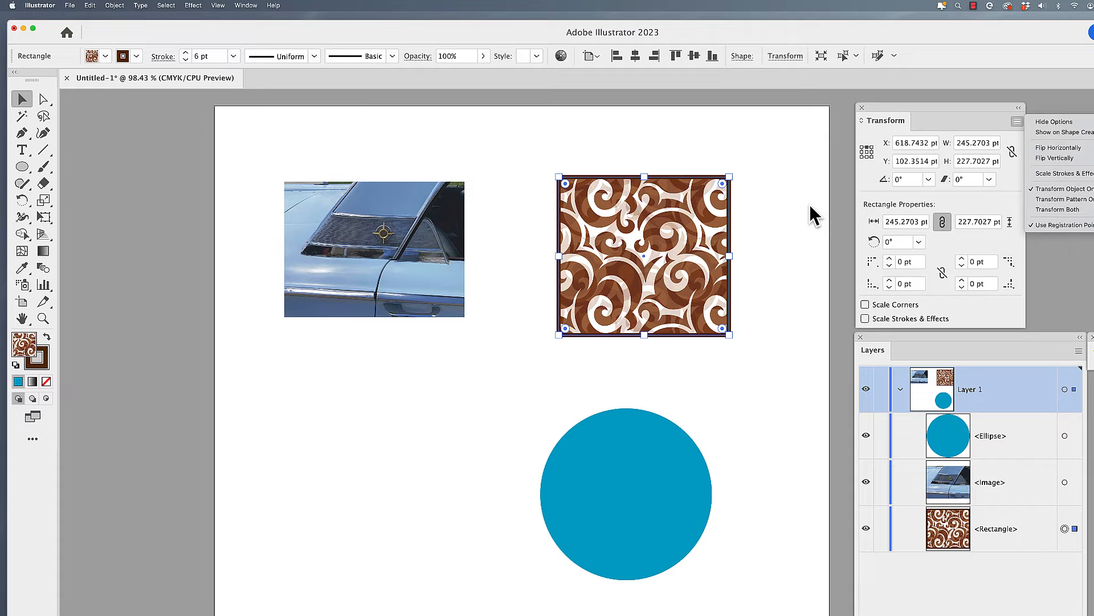
mouse_move(684, 227)
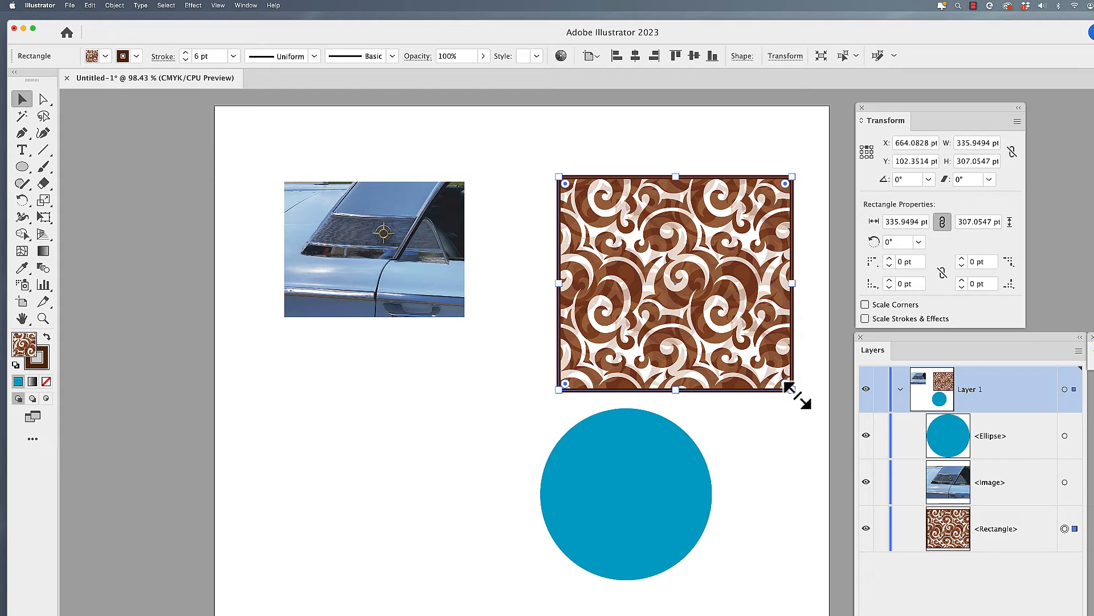
Step: Shrink the pattern rectangle from its corner and move it left, pattern tiles unscaled
drag(792, 389, 712, 322)
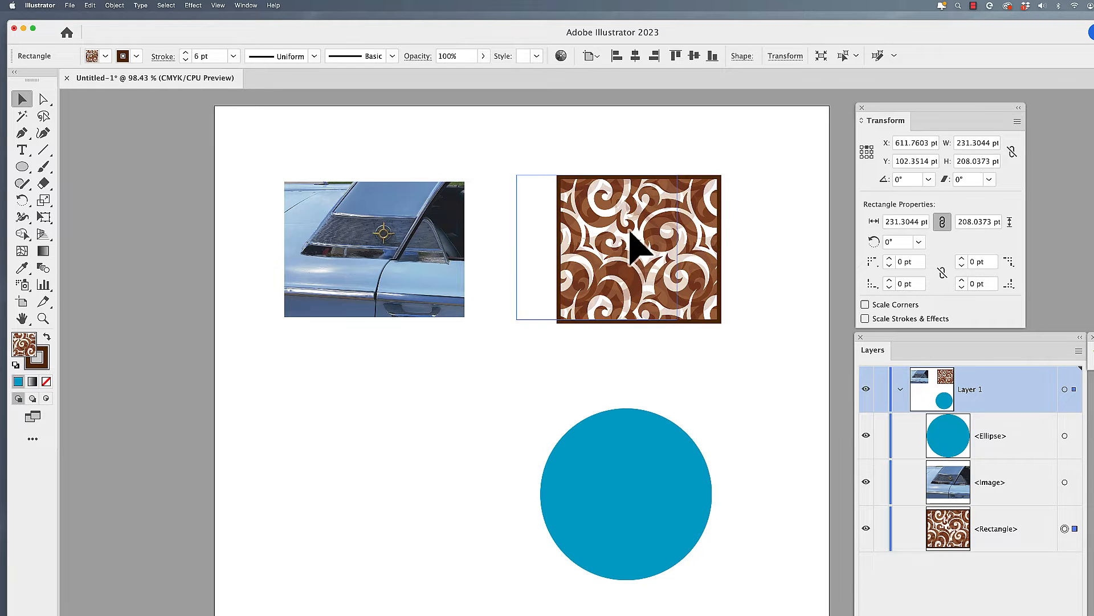
drag(636, 250, 595, 245)
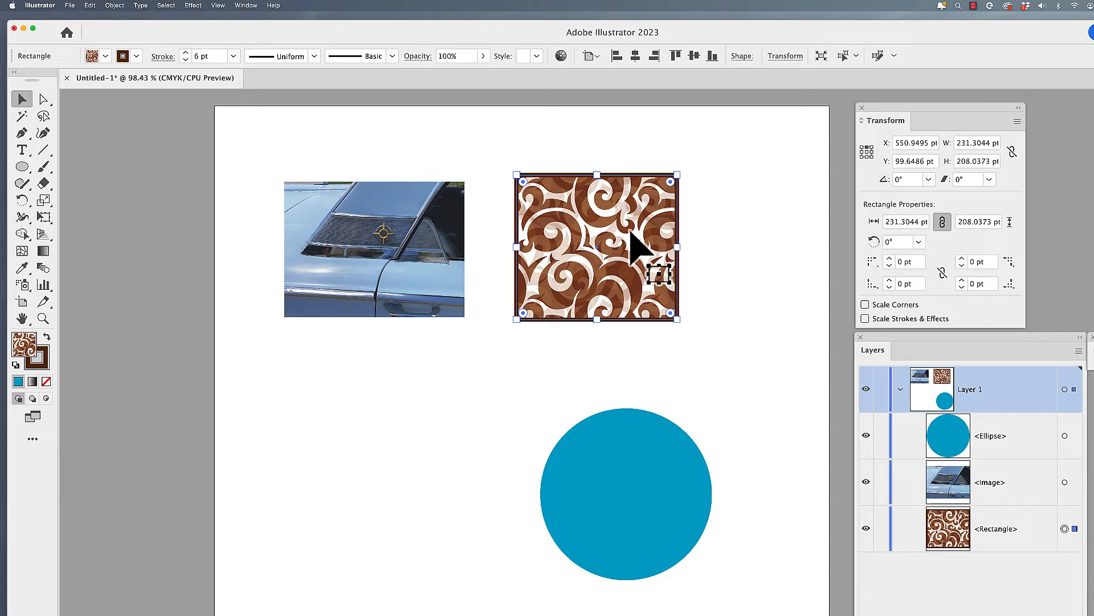
mouse_move(555, 262)
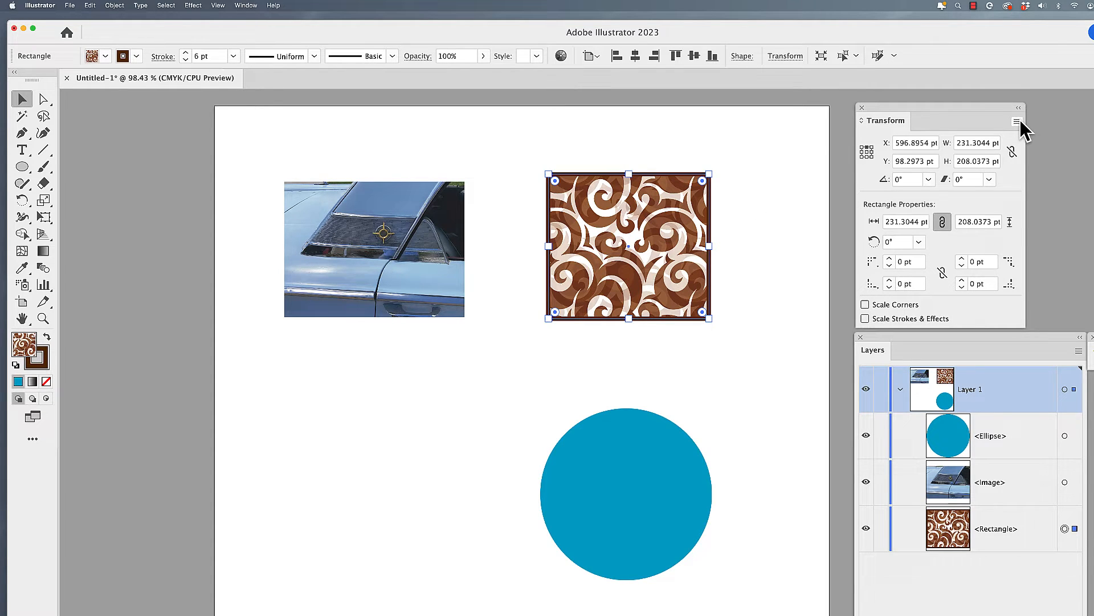
click(1017, 121)
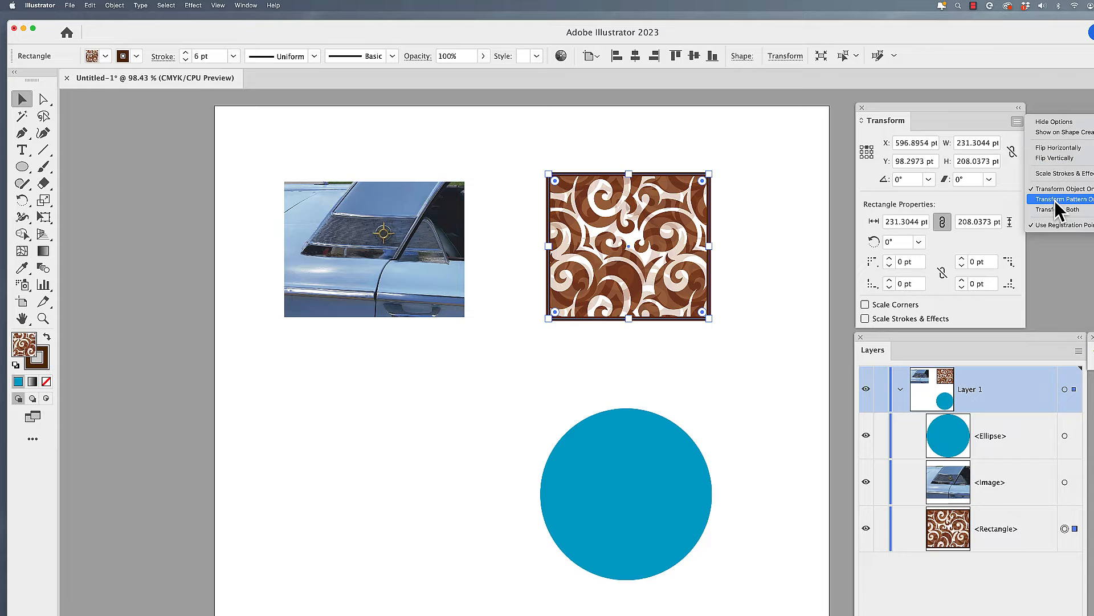
click(1063, 199)
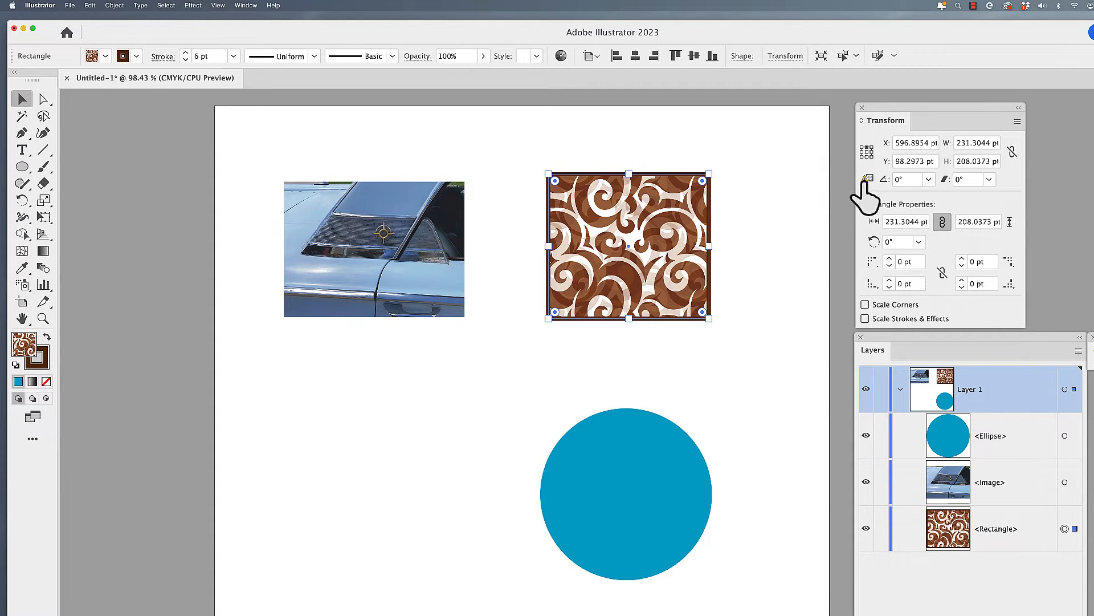
mouse_move(868, 179)
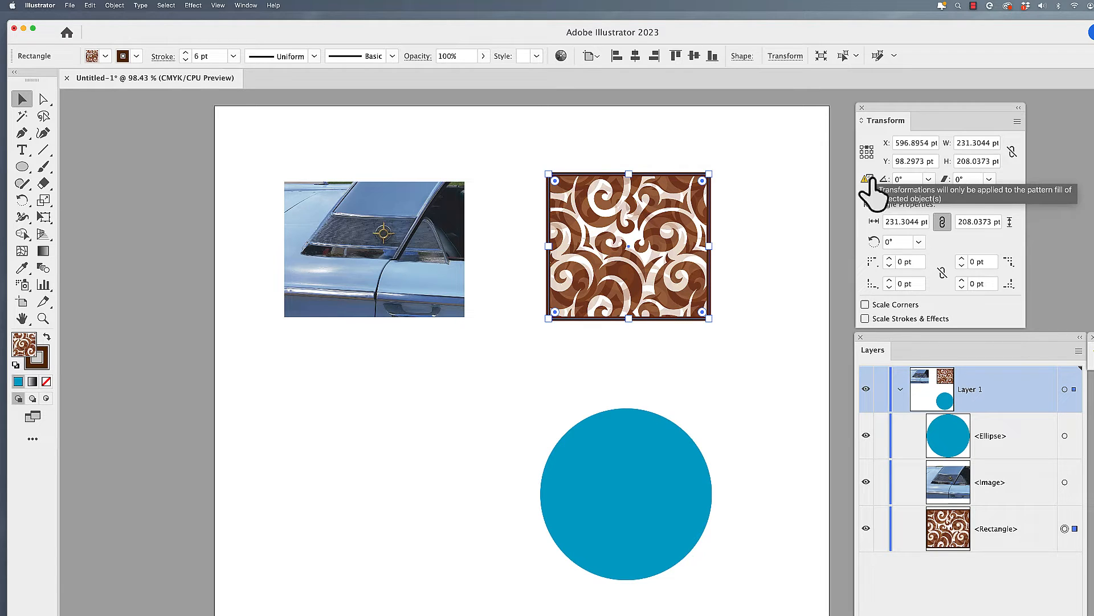
mouse_move(859, 202)
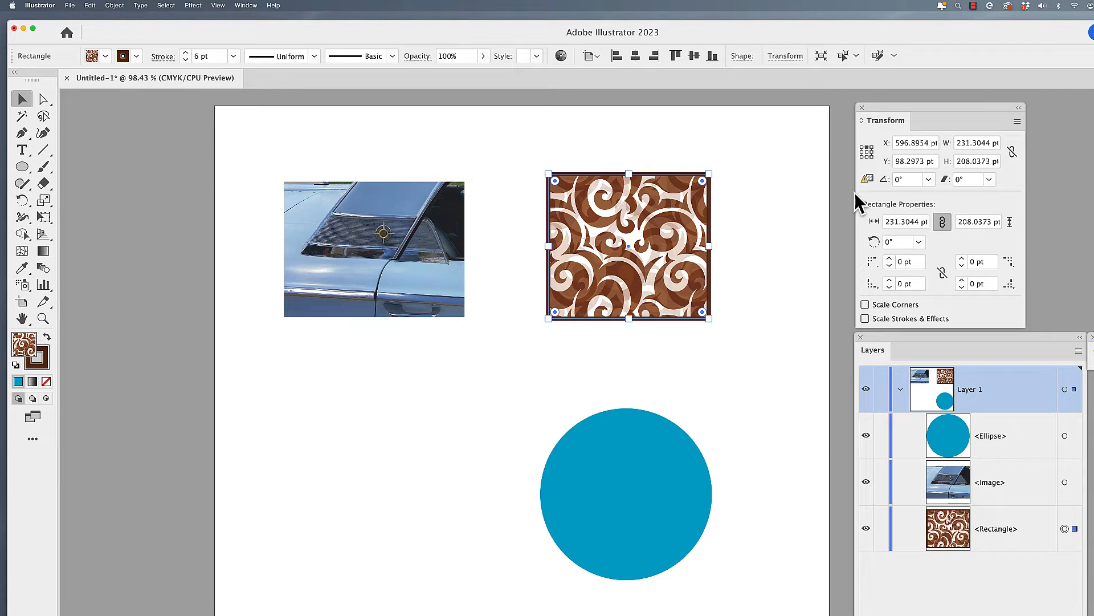
click(930, 178)
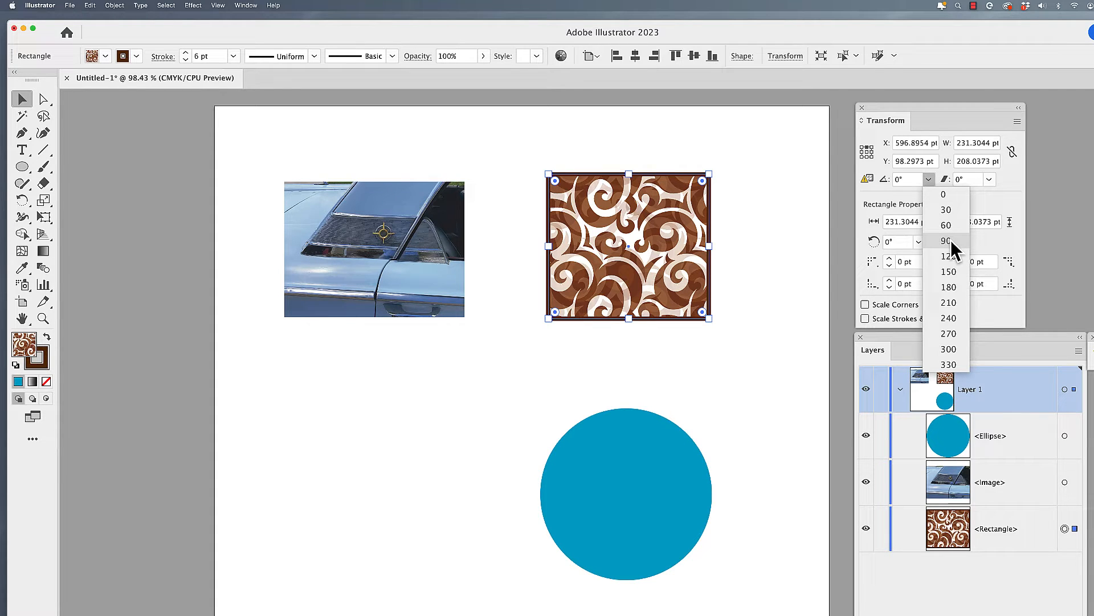
click(946, 240)
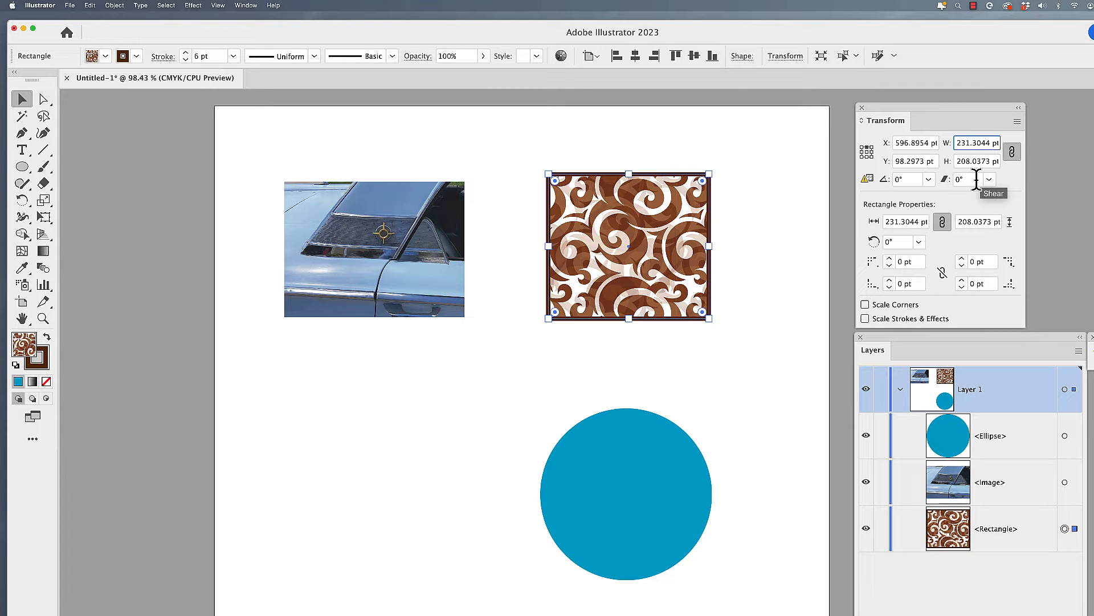
click(977, 142)
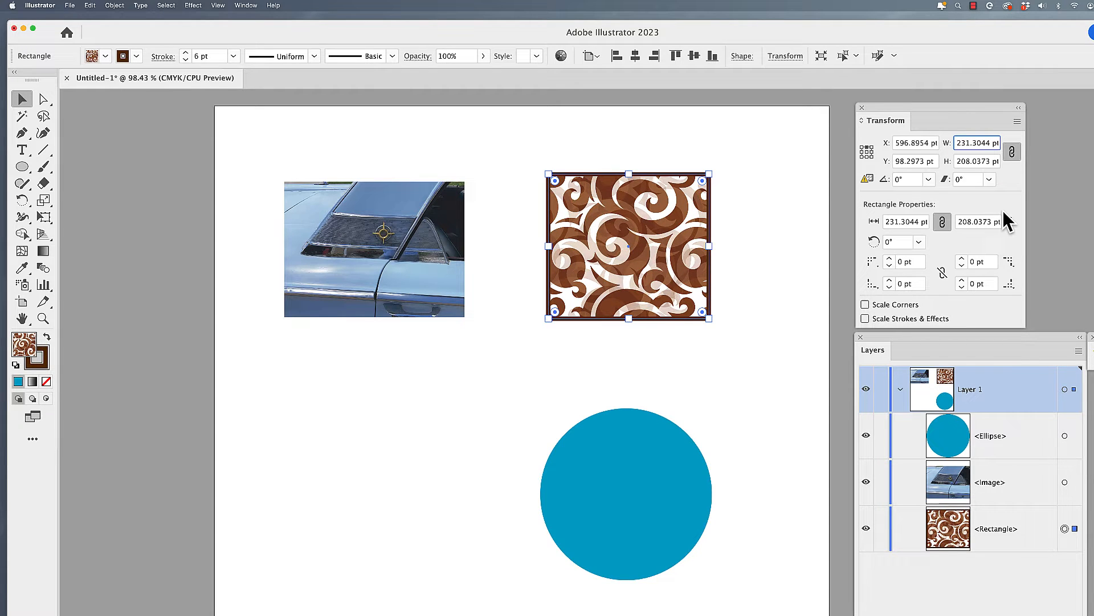
text(240)
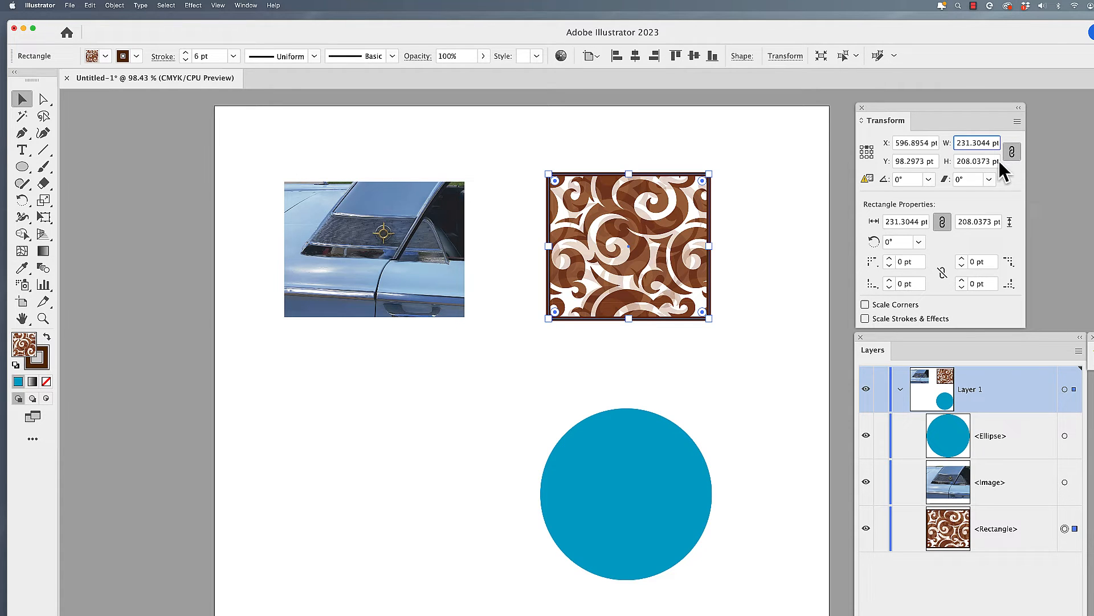
click(1017, 121)
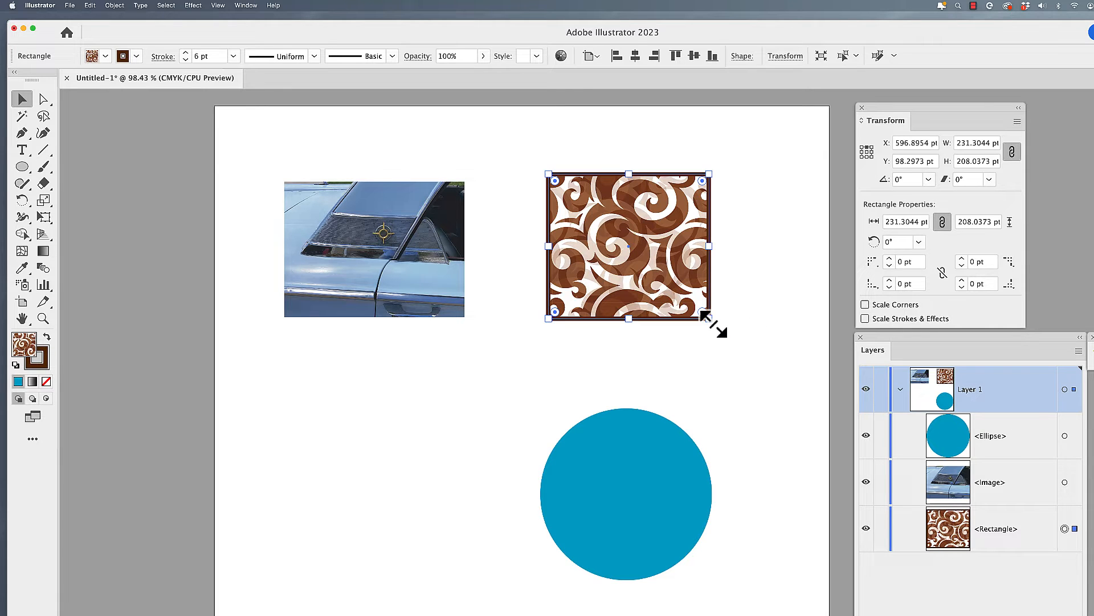
Step: Resize the pattern rectangle to about 244 by 230 pt and open the Transform panel menu
drag(704, 319, 669, 286)
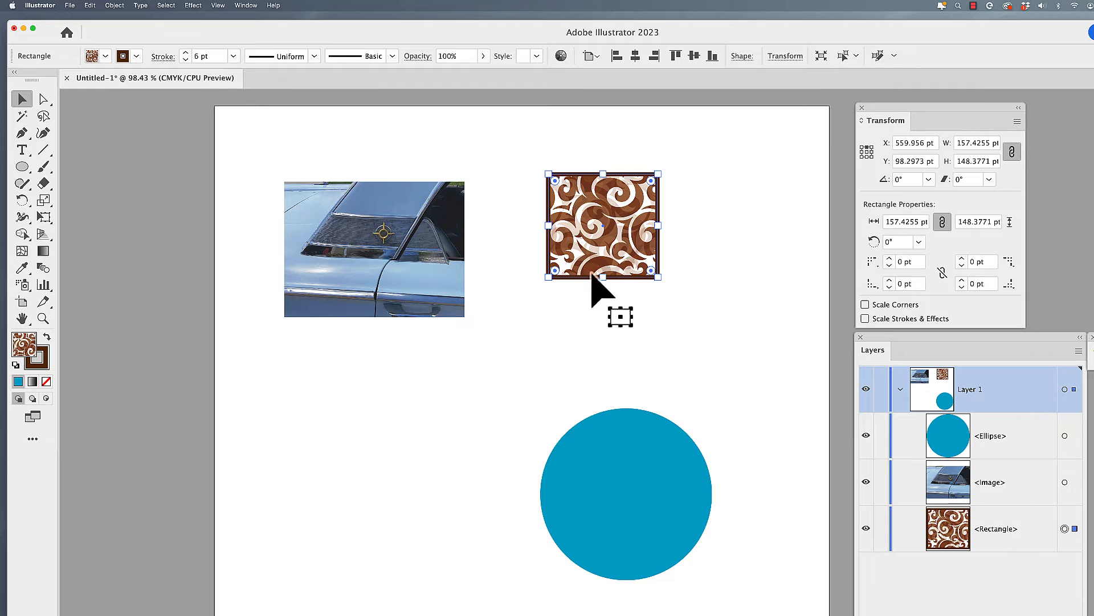
drag(603, 274, 607, 225)
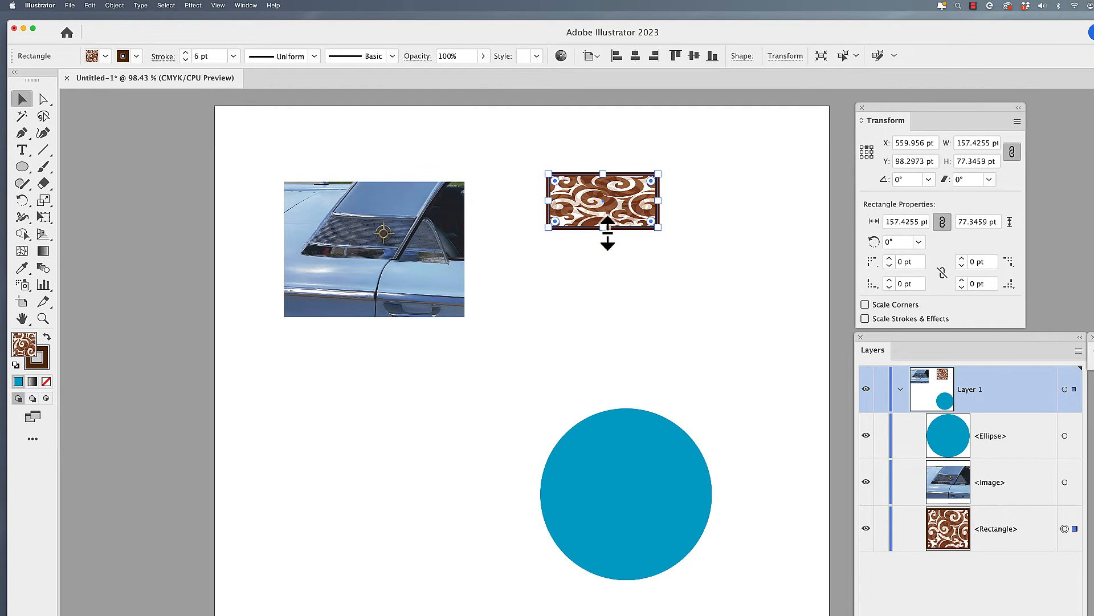
drag(607, 226, 607, 276)
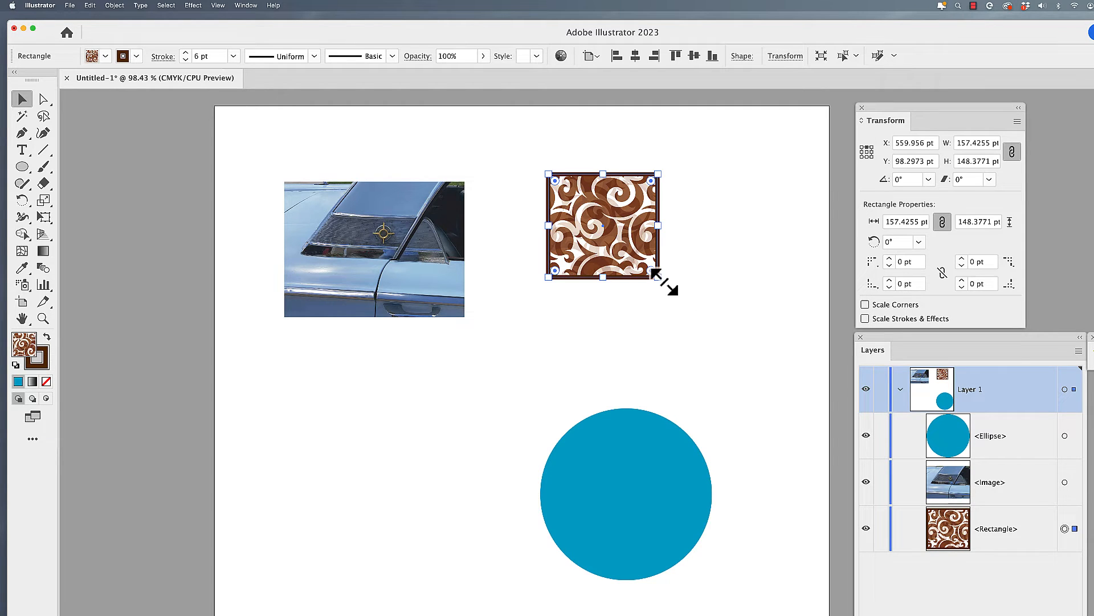
drag(650, 274, 713, 333)
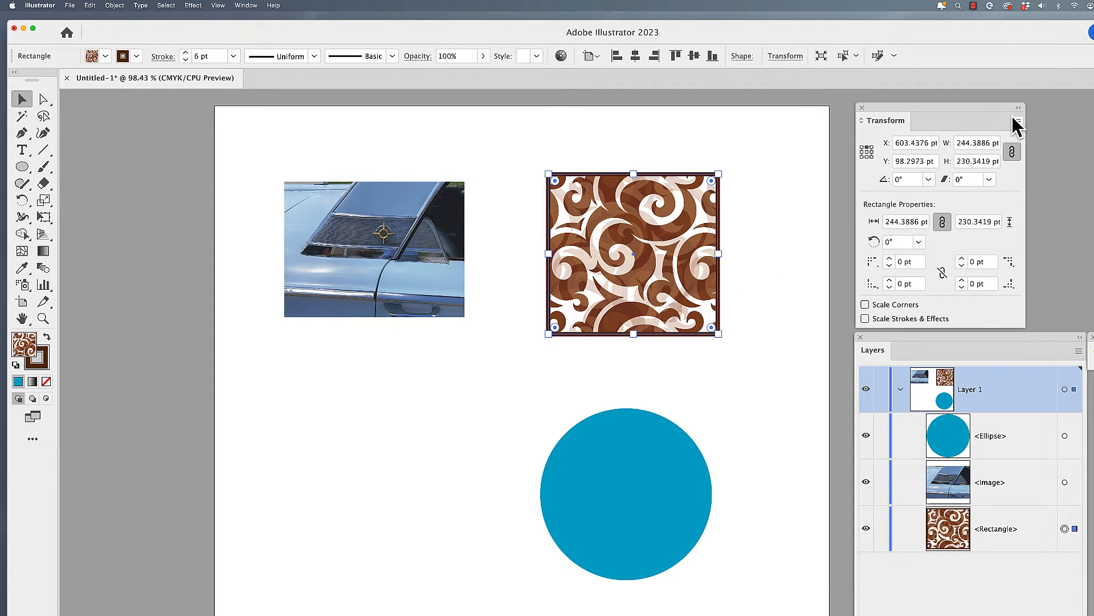
click(1018, 121)
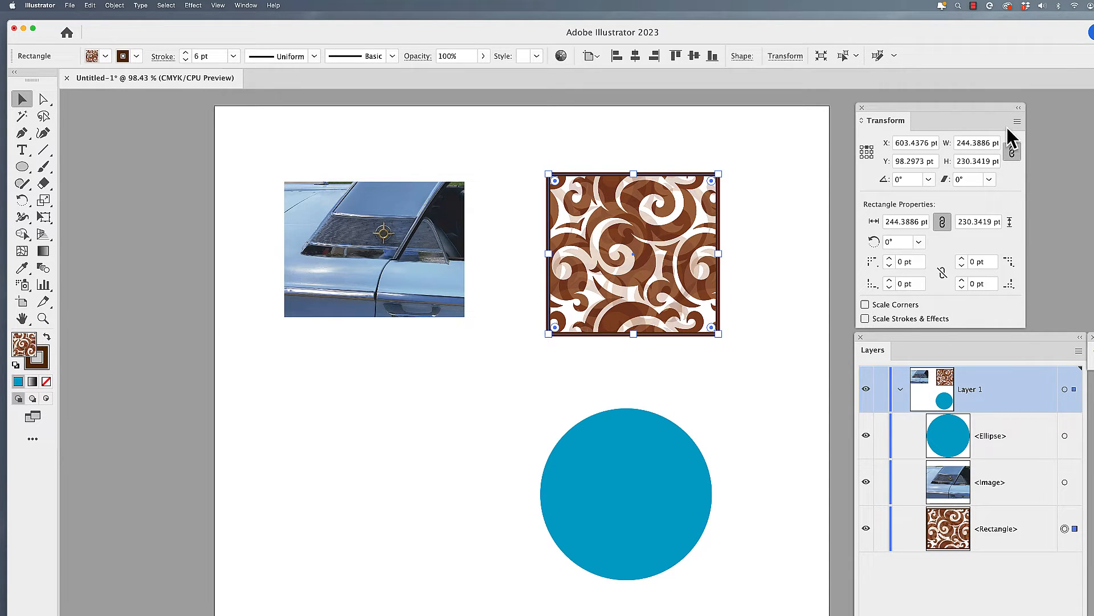
click(1017, 120)
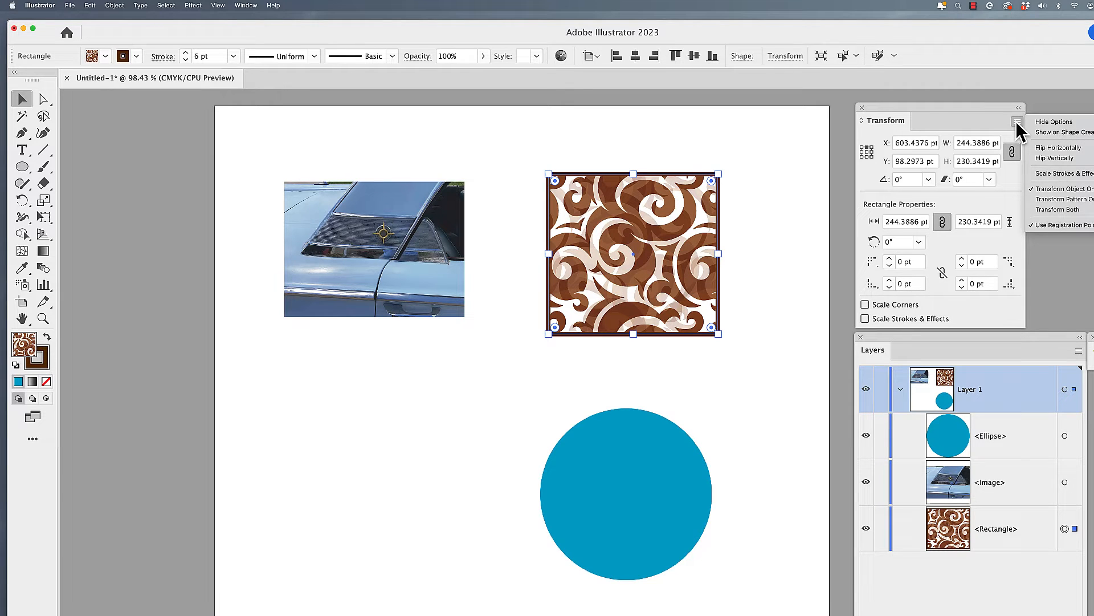
mouse_move(1061, 199)
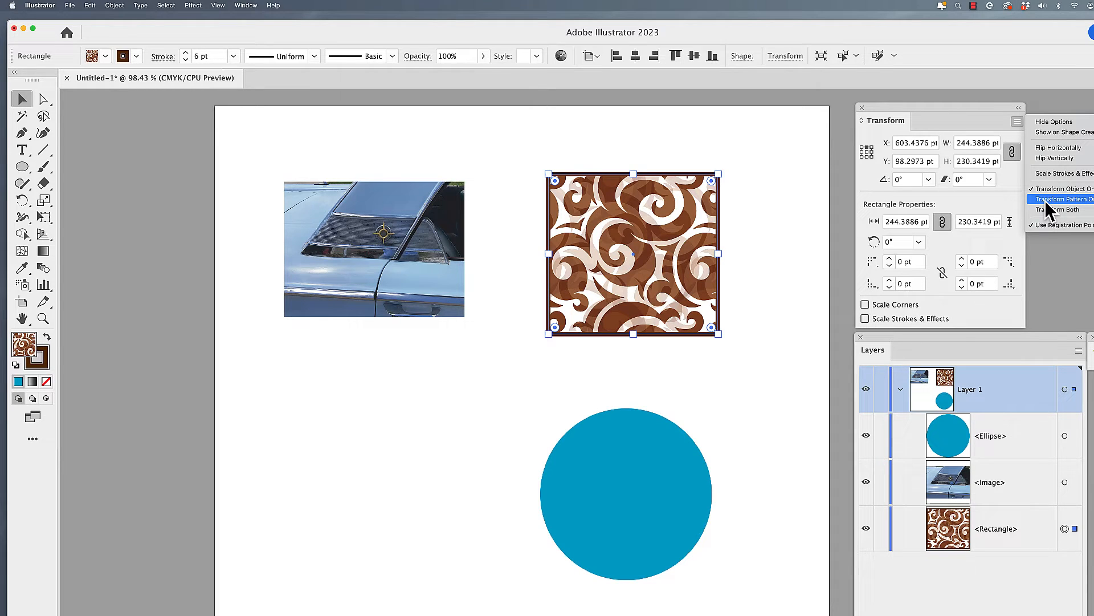
mouse_move(1059, 209)
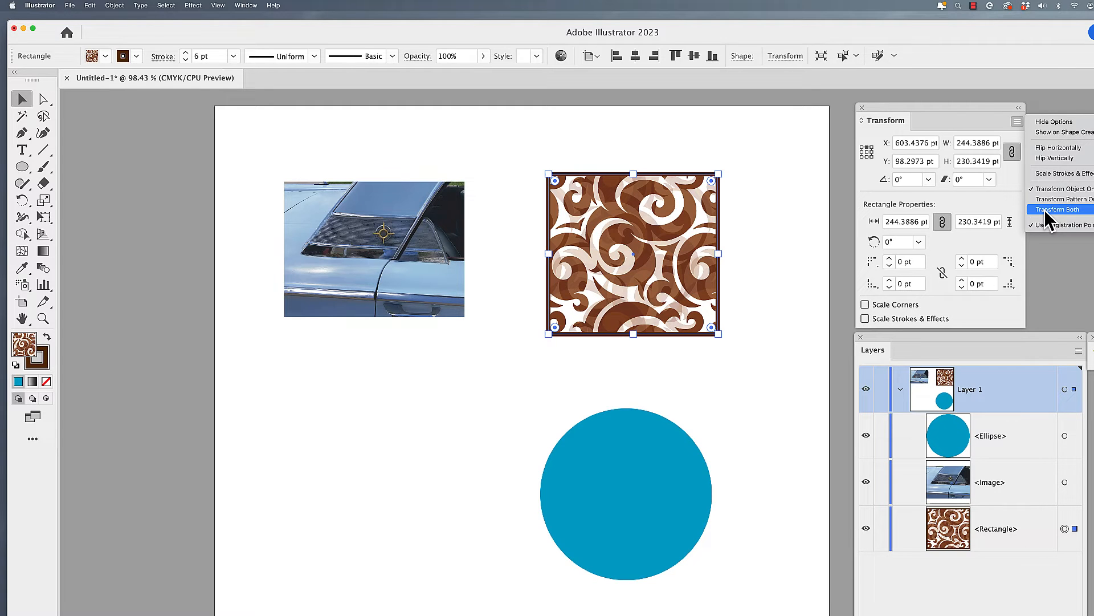
Step: Choose Transform Both, deselect the pattern rectangle, and select the blue circle
click(1059, 209)
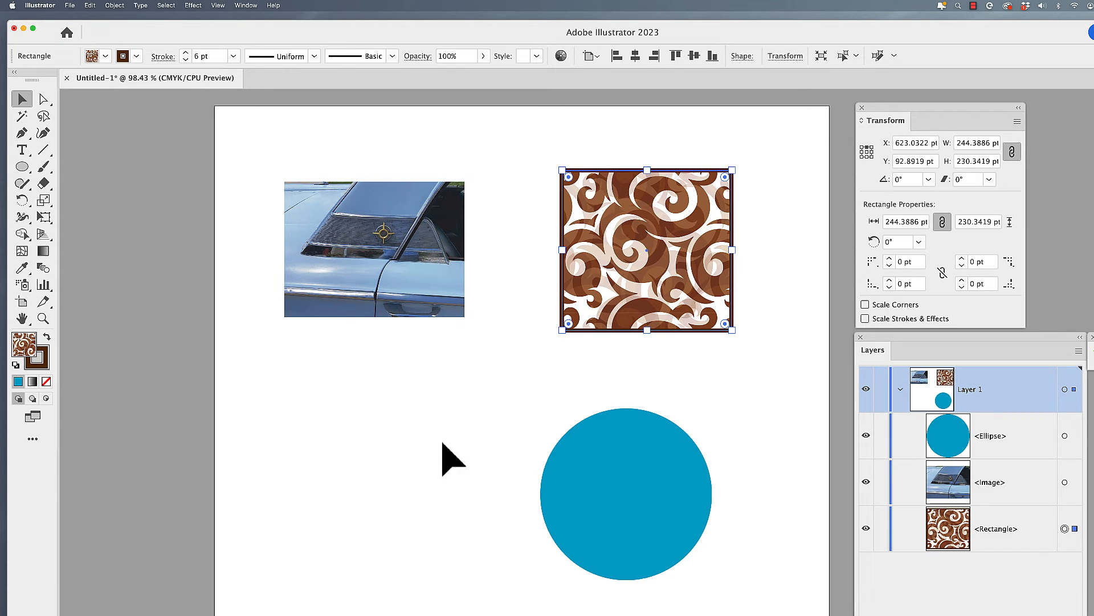
click(625, 492)
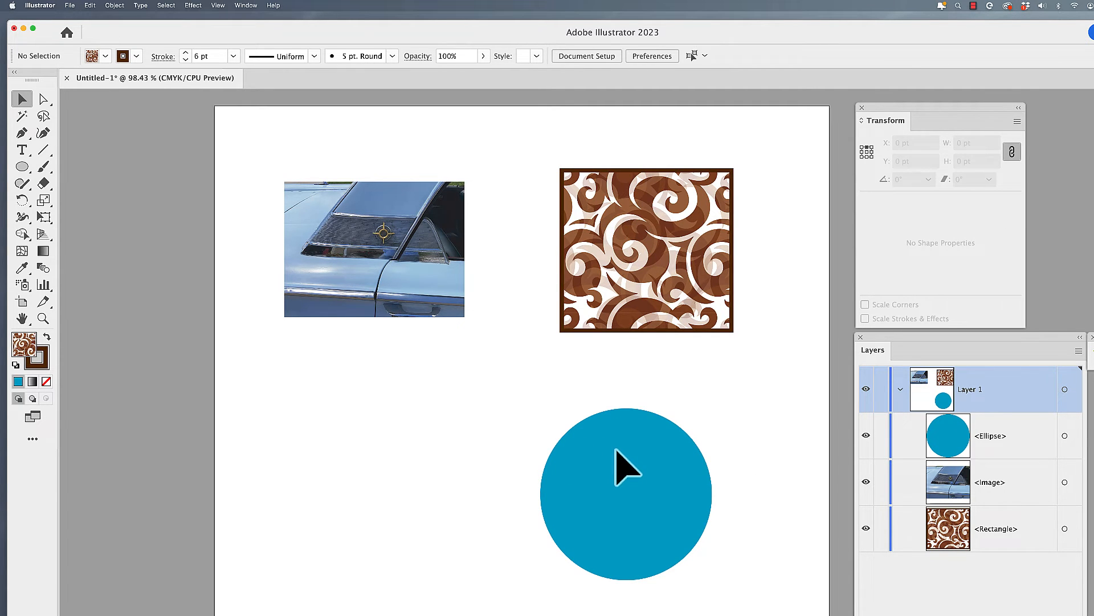
click(624, 492)
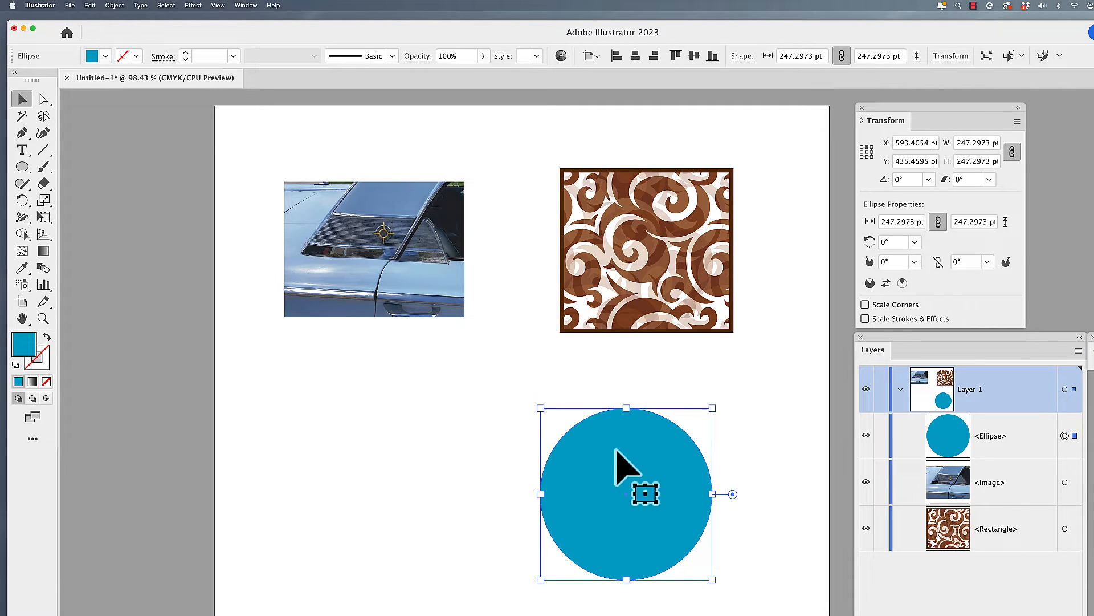
mouse_move(612, 523)
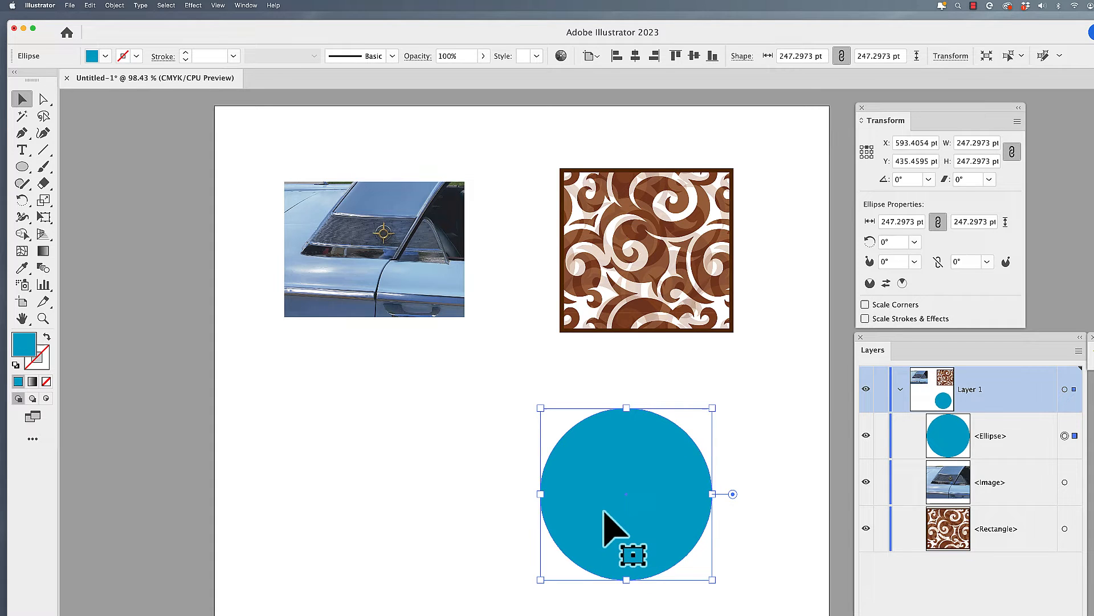
mouse_move(747, 555)
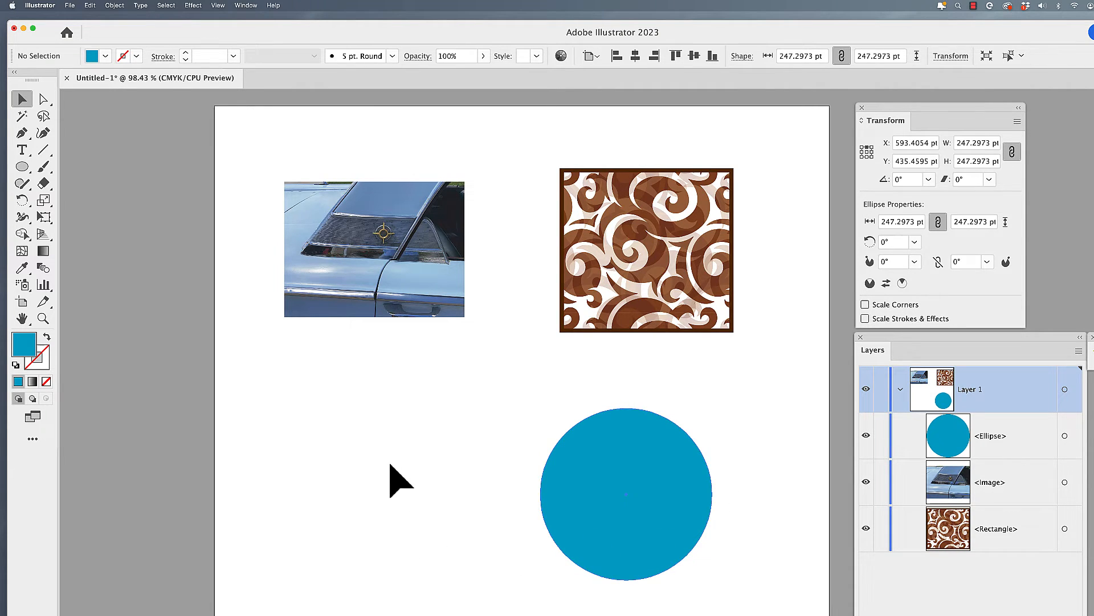
Step: Draw an empty rectangle about 277 by 134 pt left of the blue circle
drag(274, 424, 468, 516)
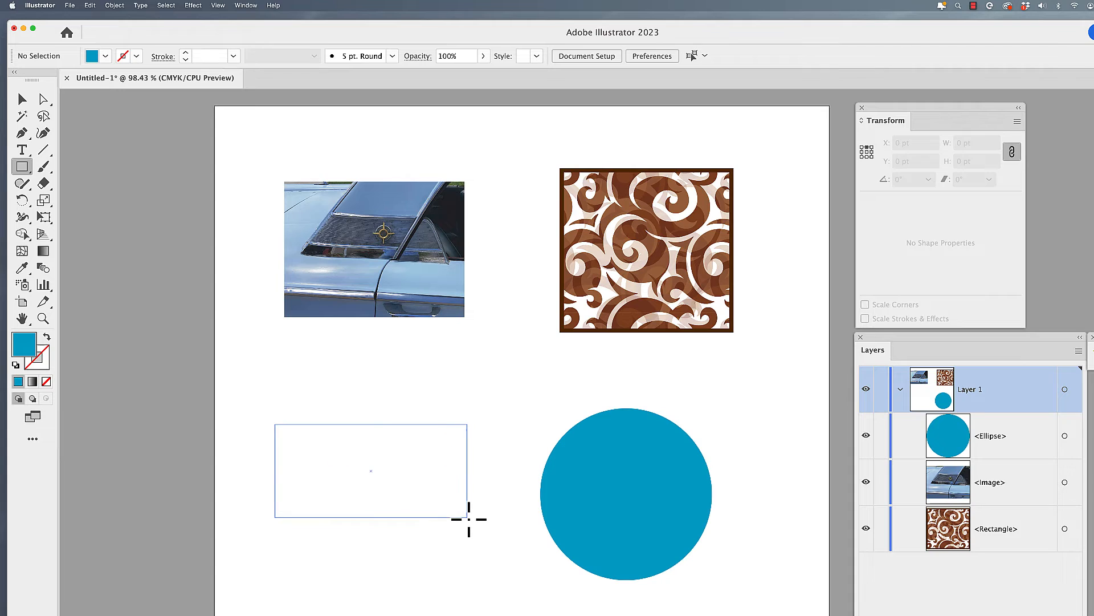
drag(274, 423, 468, 517)
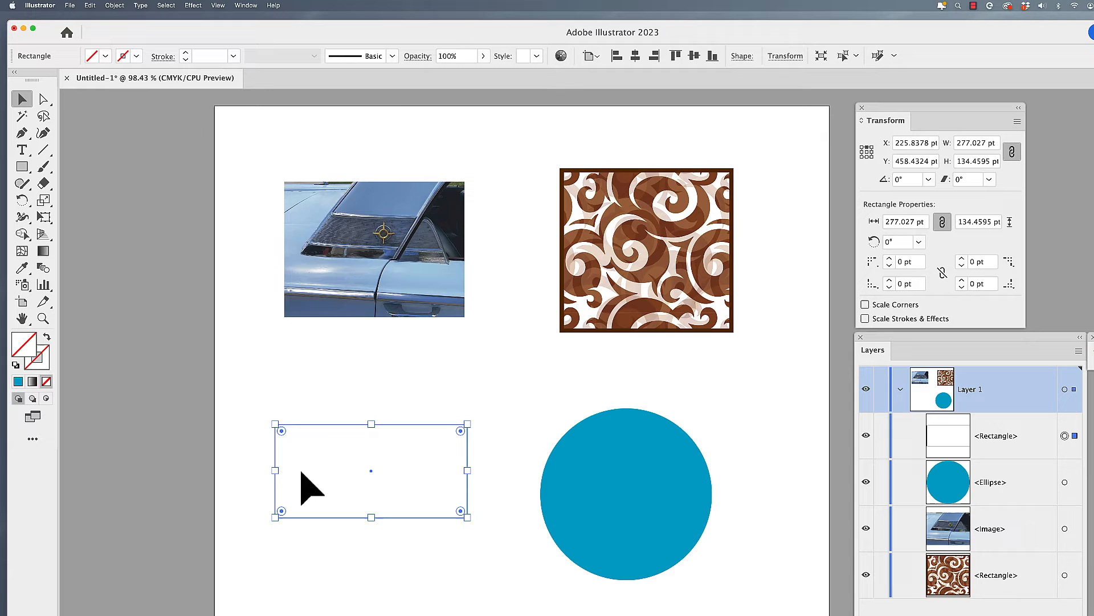
mouse_move(464, 447)
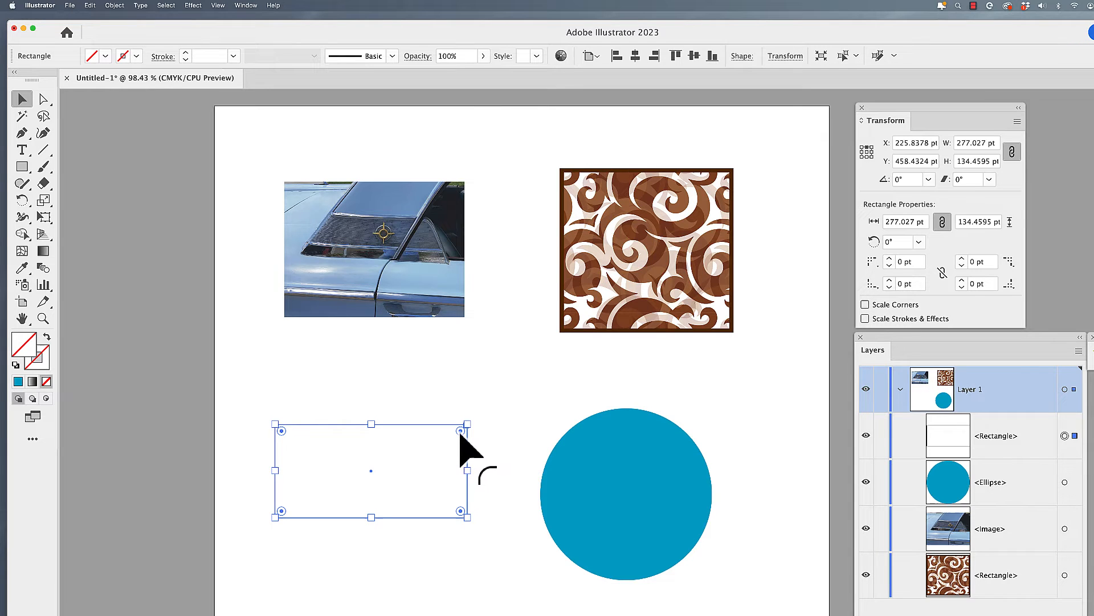
mouse_move(258, 433)
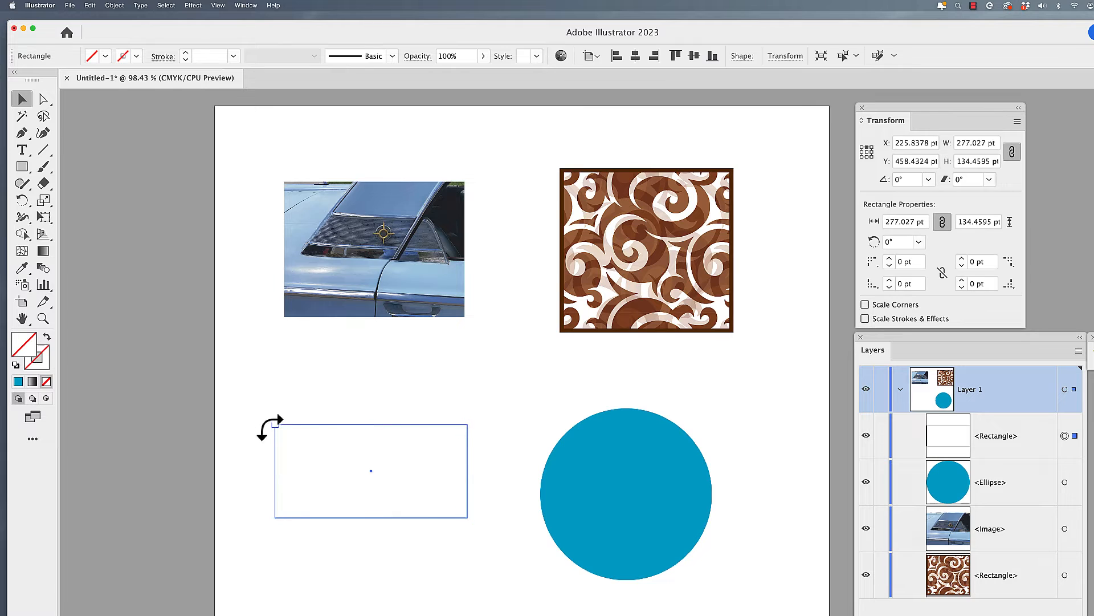
Step: Rotate the empty rectangle about 12 degrees beside the blue circle
drag(271, 426, 271, 450)
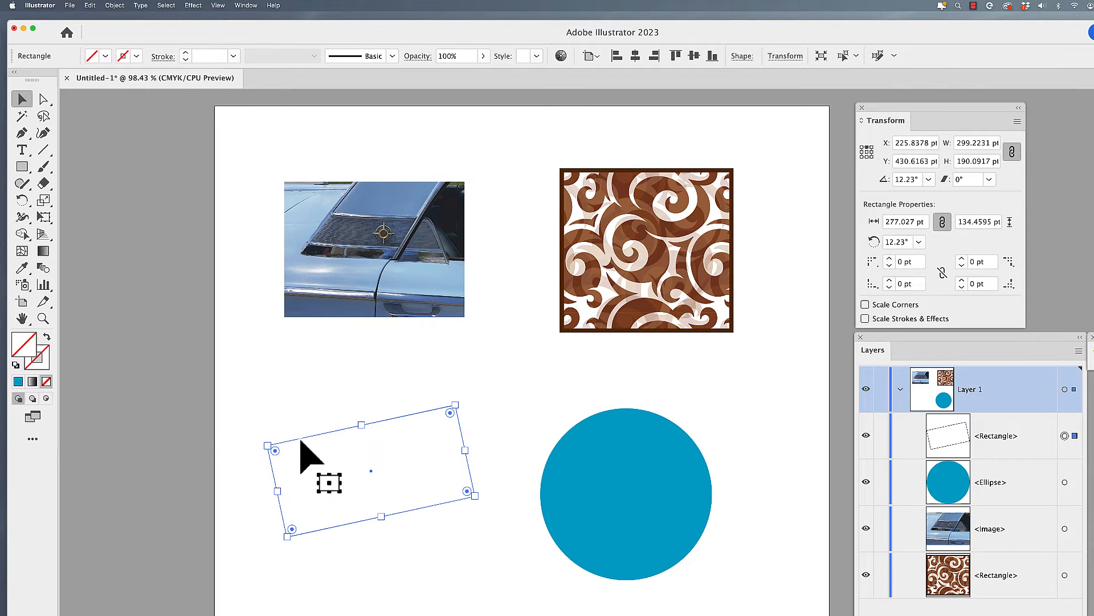
mouse_move(47, 399)
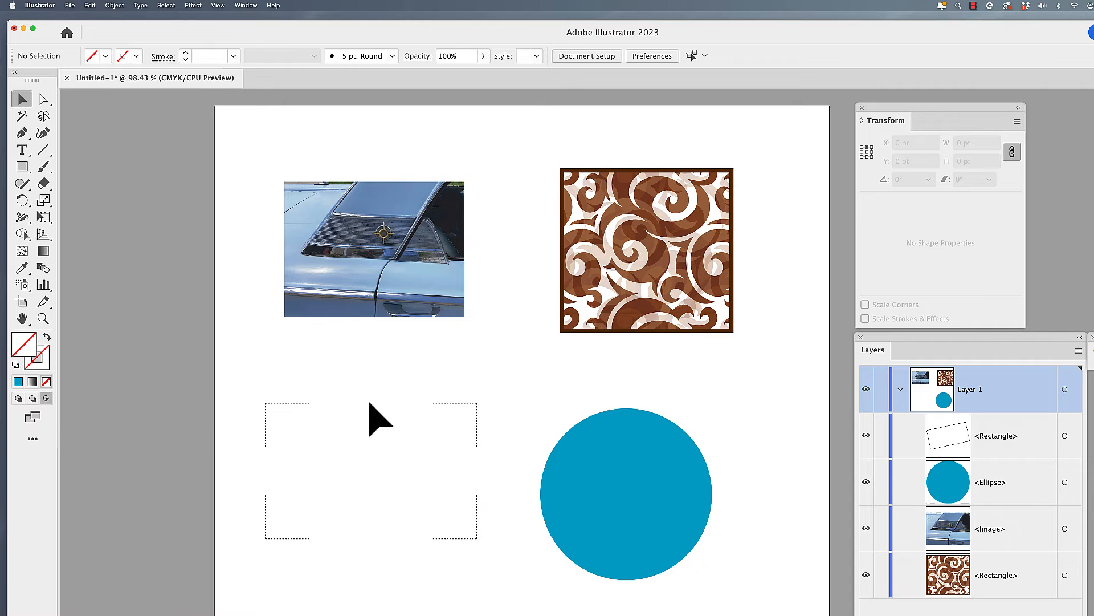
mouse_move(411, 416)
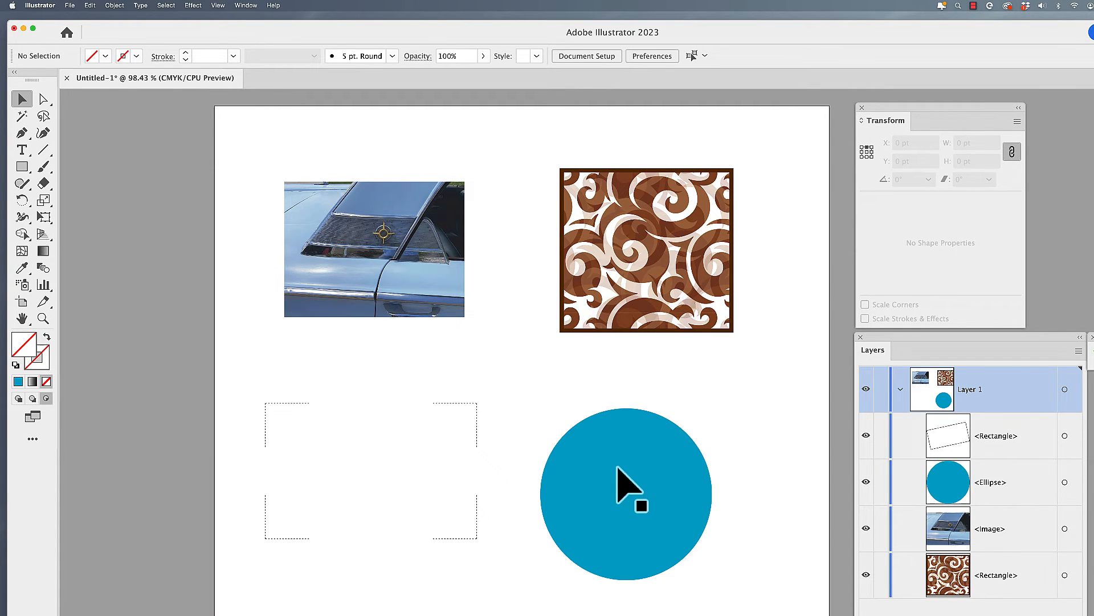
Step: Cut the blue circle and paste it inside the tilted rectangle as a clip group
click(624, 492)
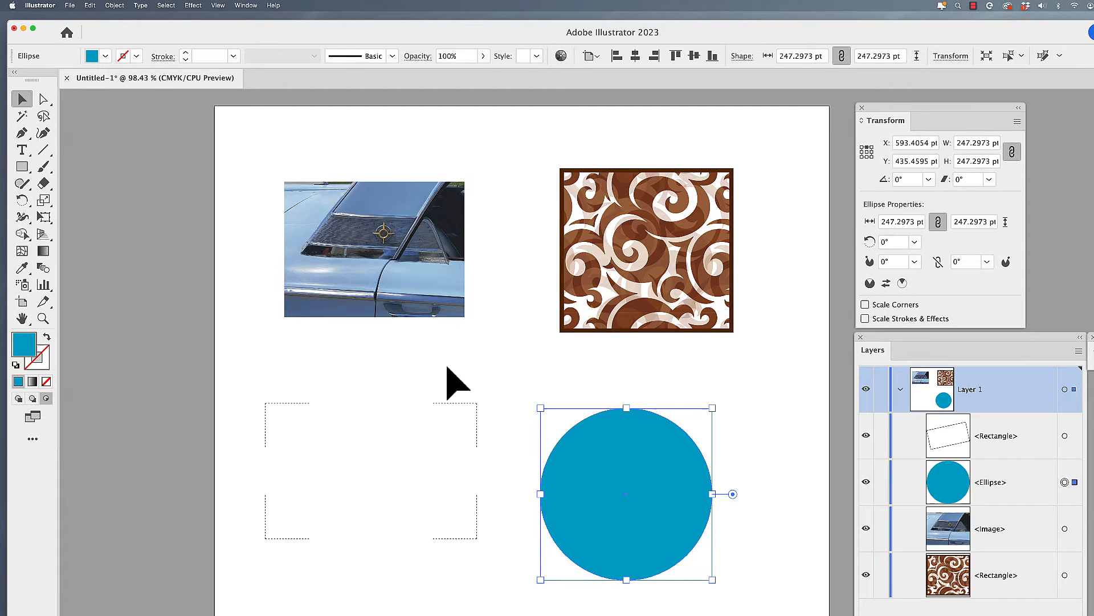
click(90, 6)
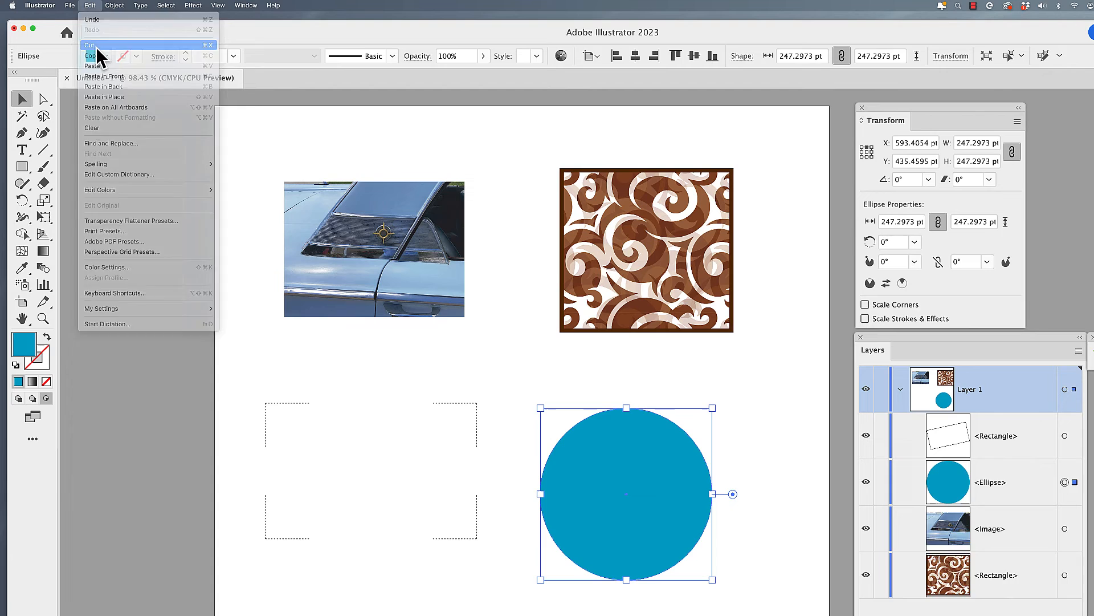
click(89, 44)
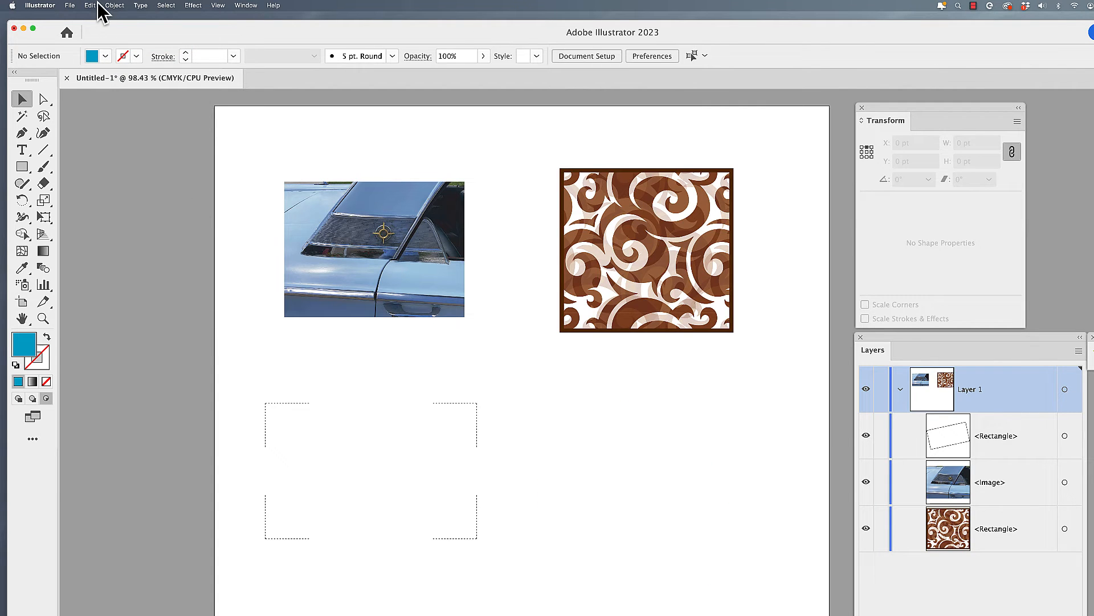
click(90, 6)
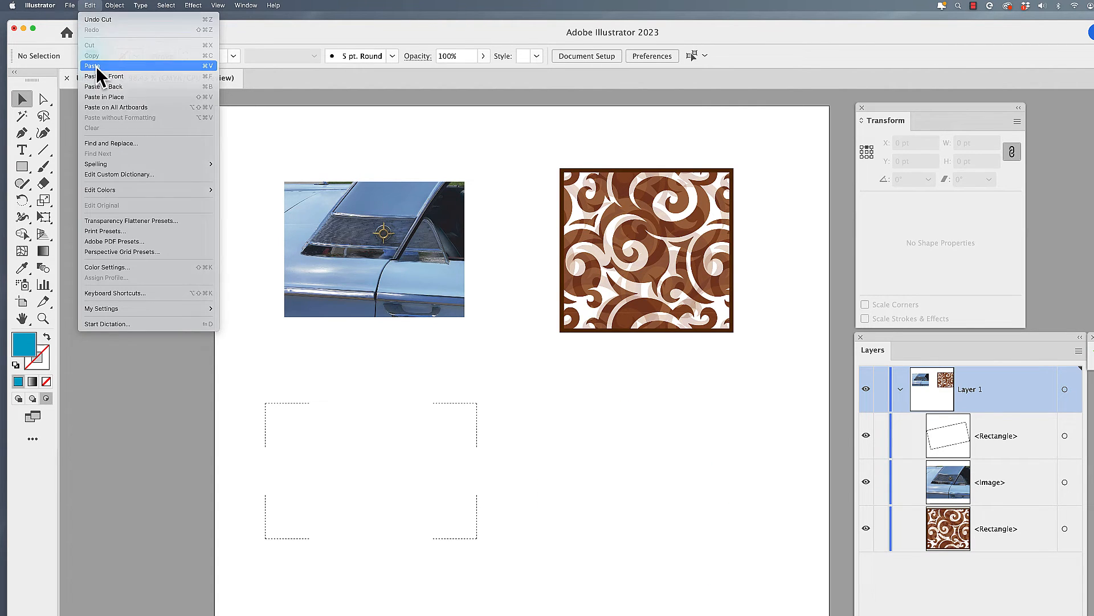
click(93, 65)
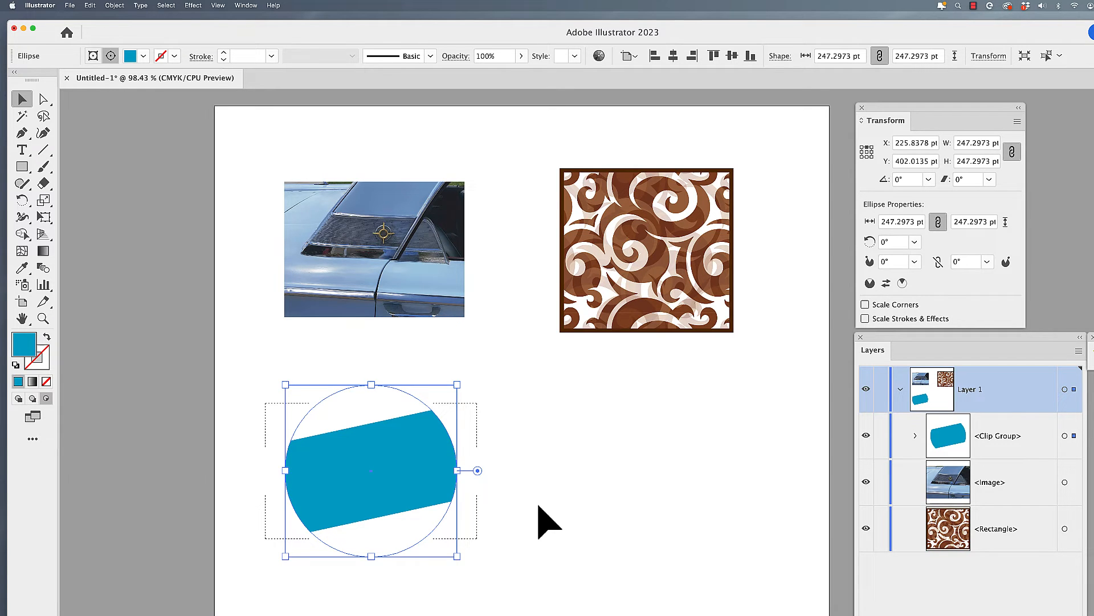
mouse_move(282, 457)
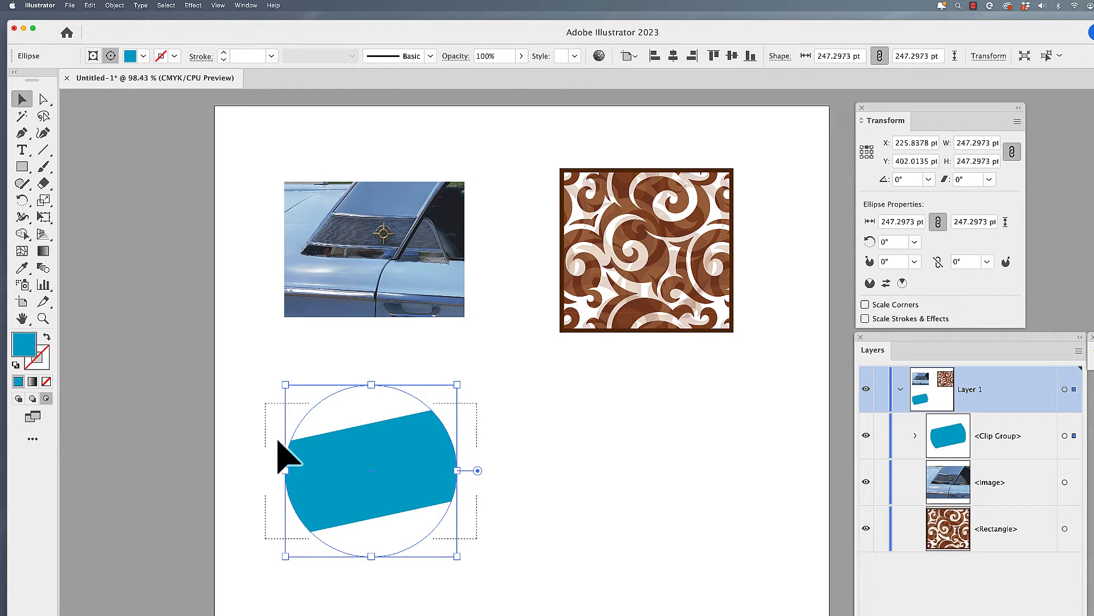
mouse_move(555, 476)
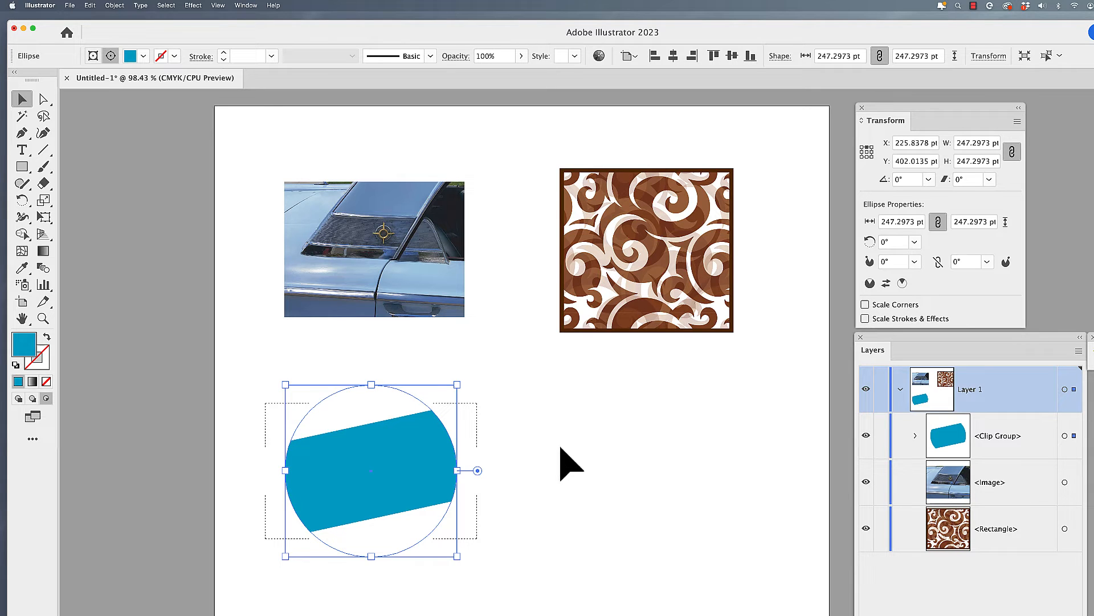
mouse_move(19, 398)
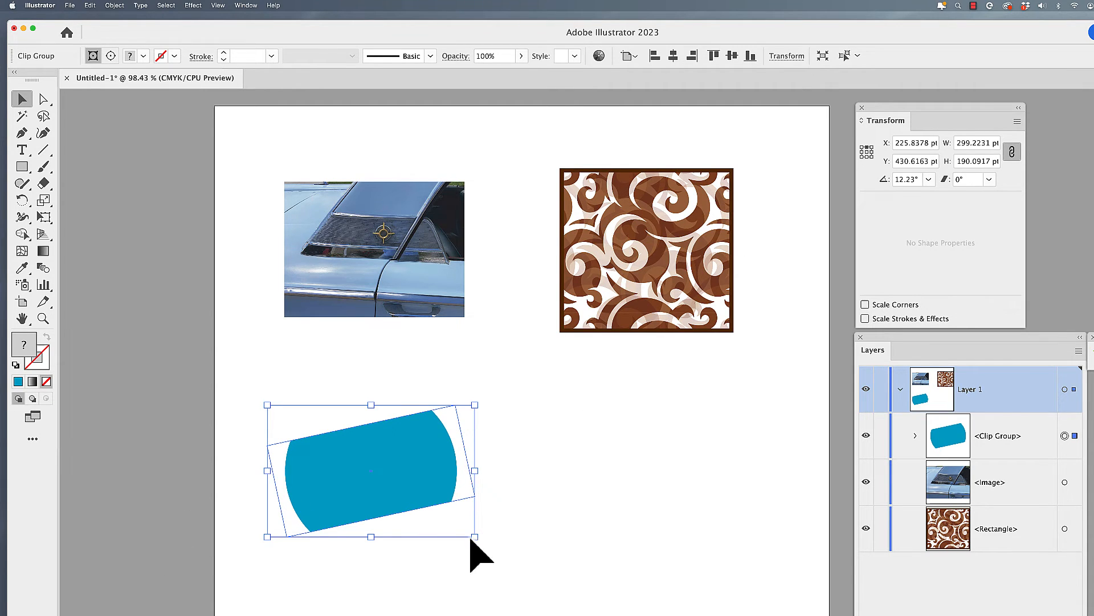
mouse_move(477, 536)
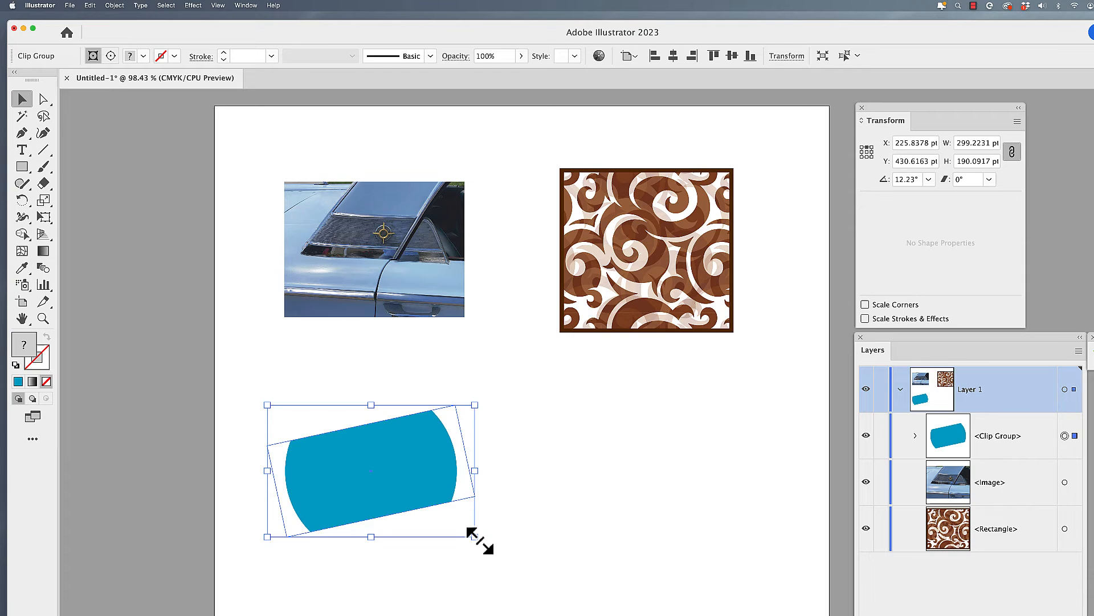
drag(480, 543, 460, 573)
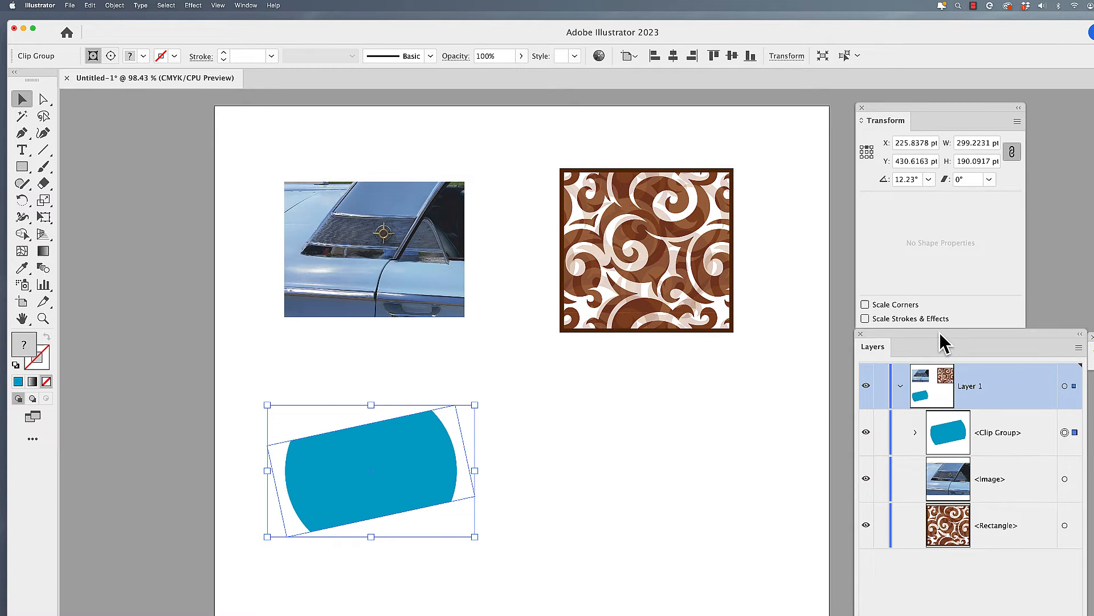
Step: Select the clipping rectangle in Layers; give it ~37 pt rounded corners and a 3 pt dark brown stroke
click(245, 6)
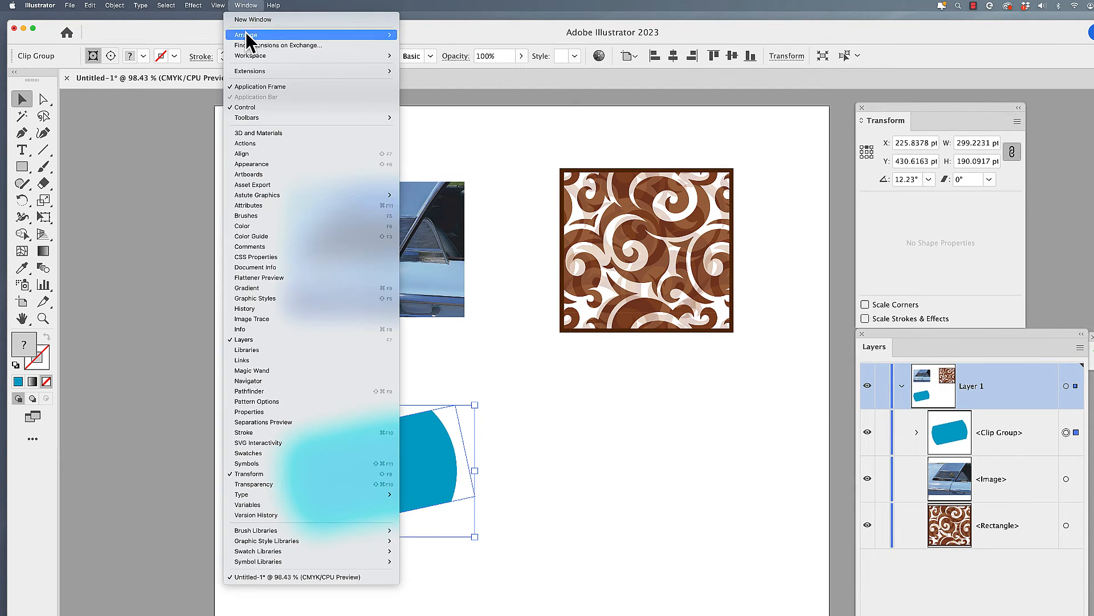
mouse_move(760, 409)
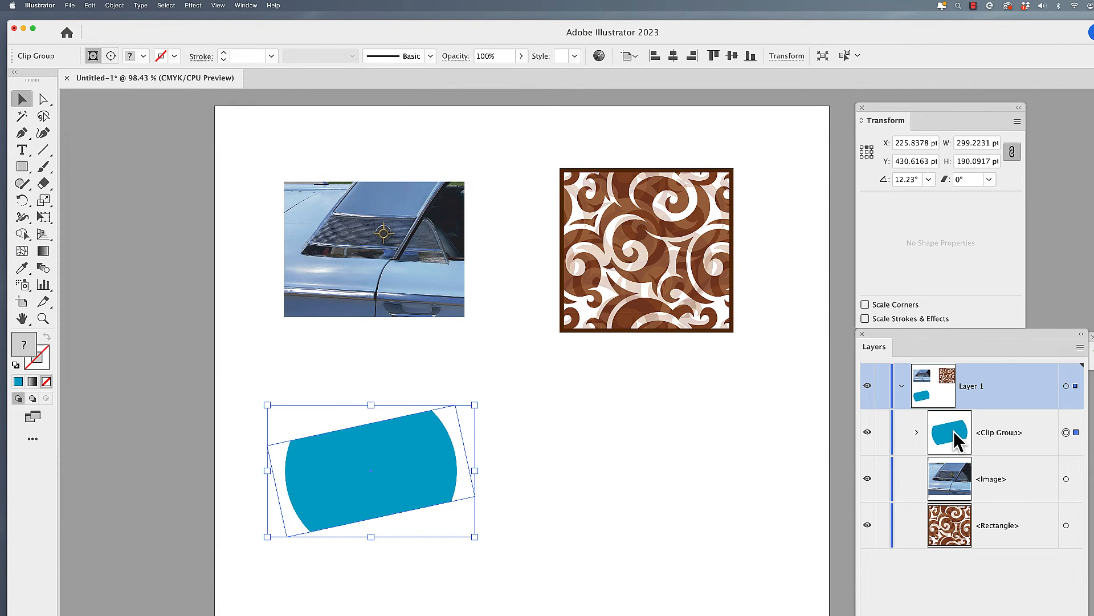
mouse_move(1026, 447)
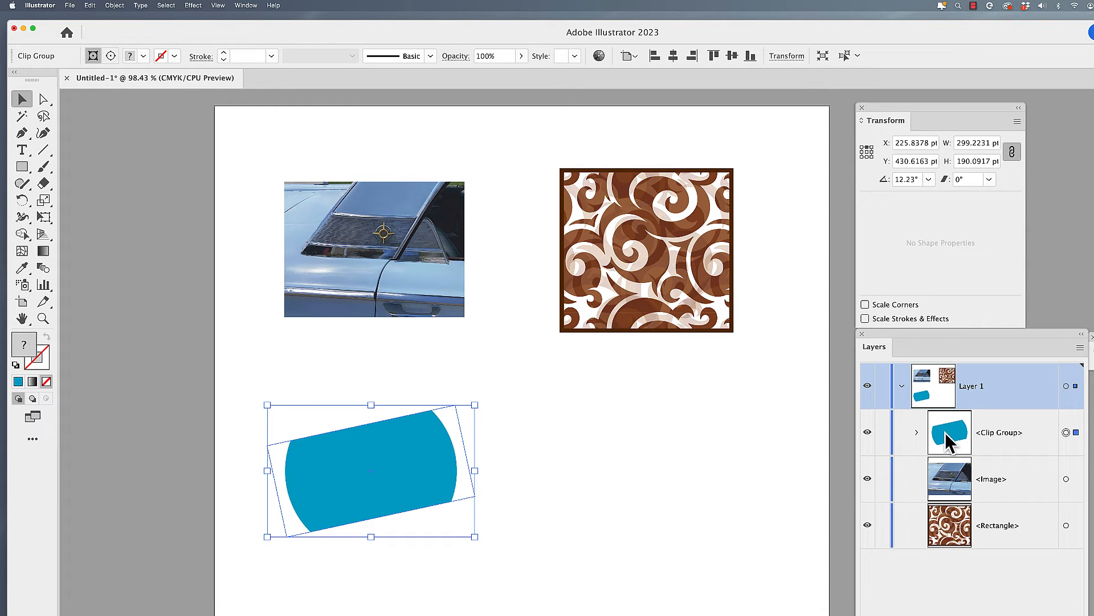
click(917, 432)
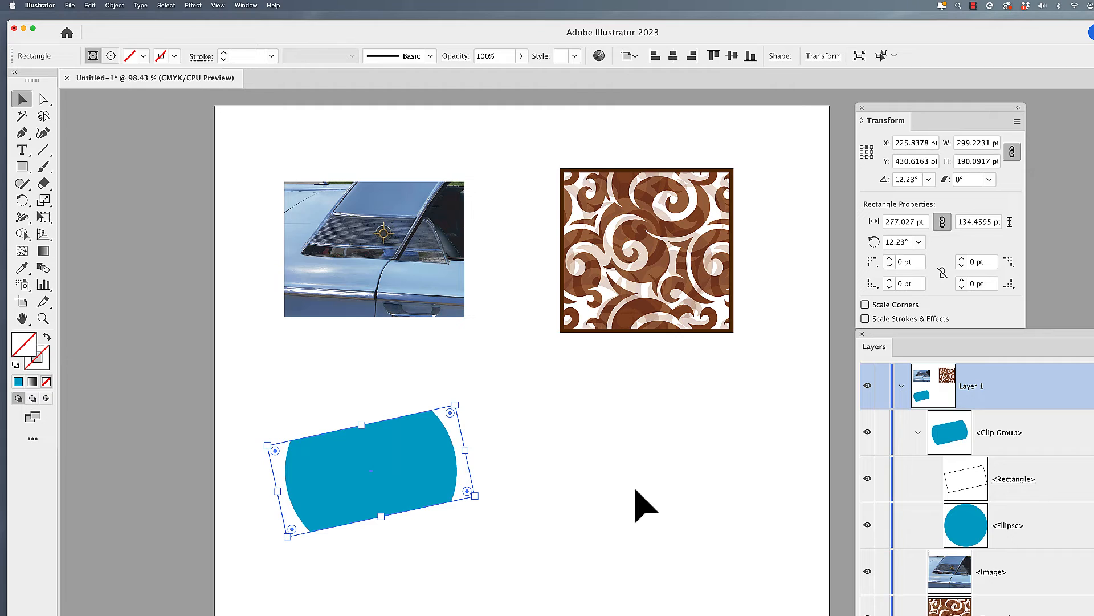
mouse_move(450, 429)
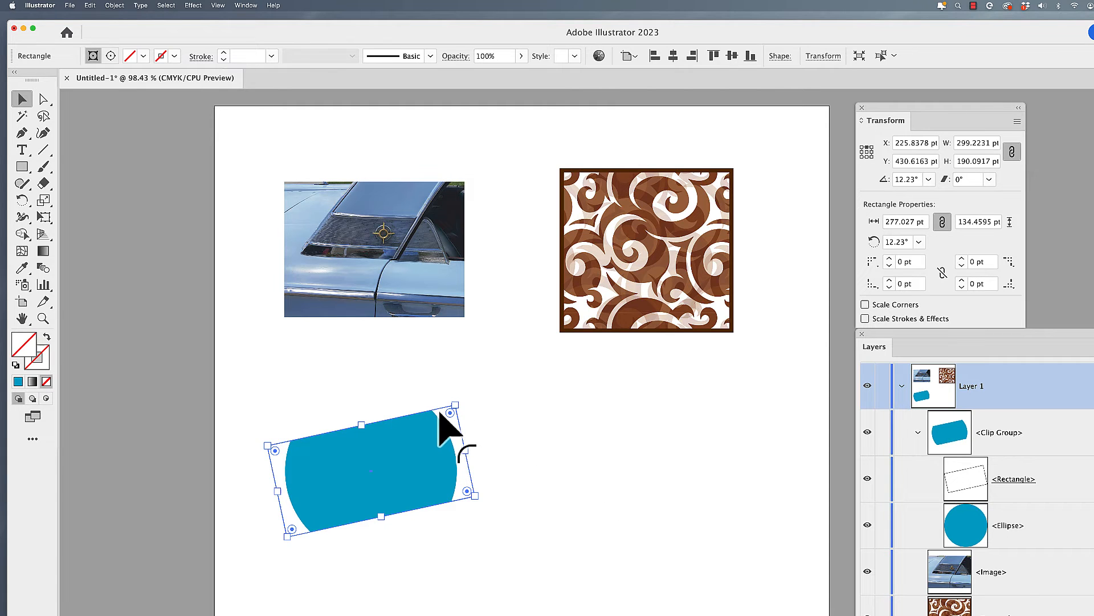
mouse_move(450, 436)
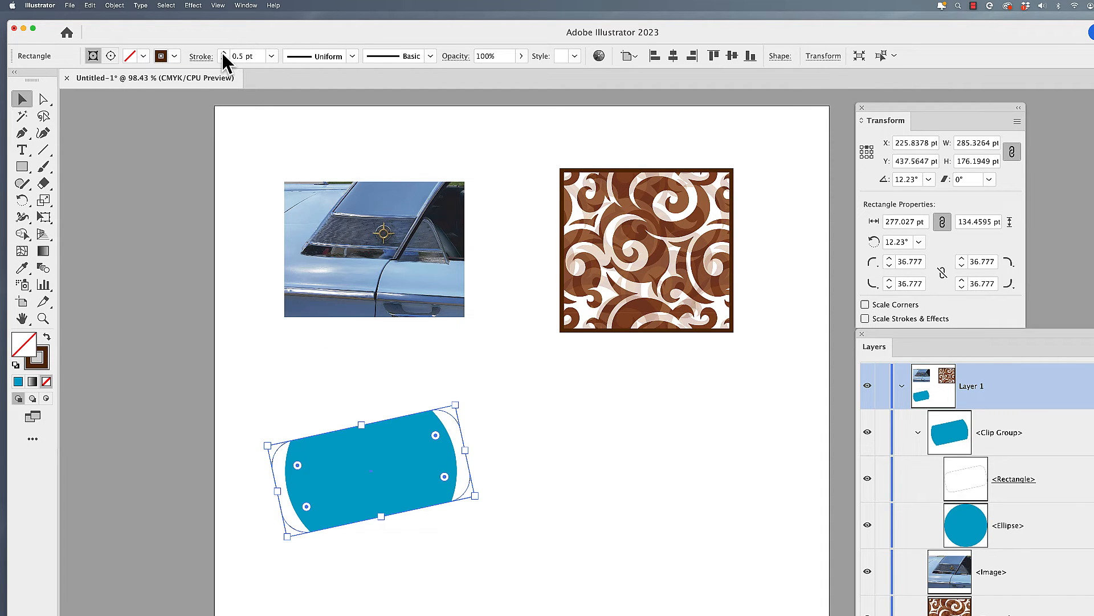
text(3 pt)
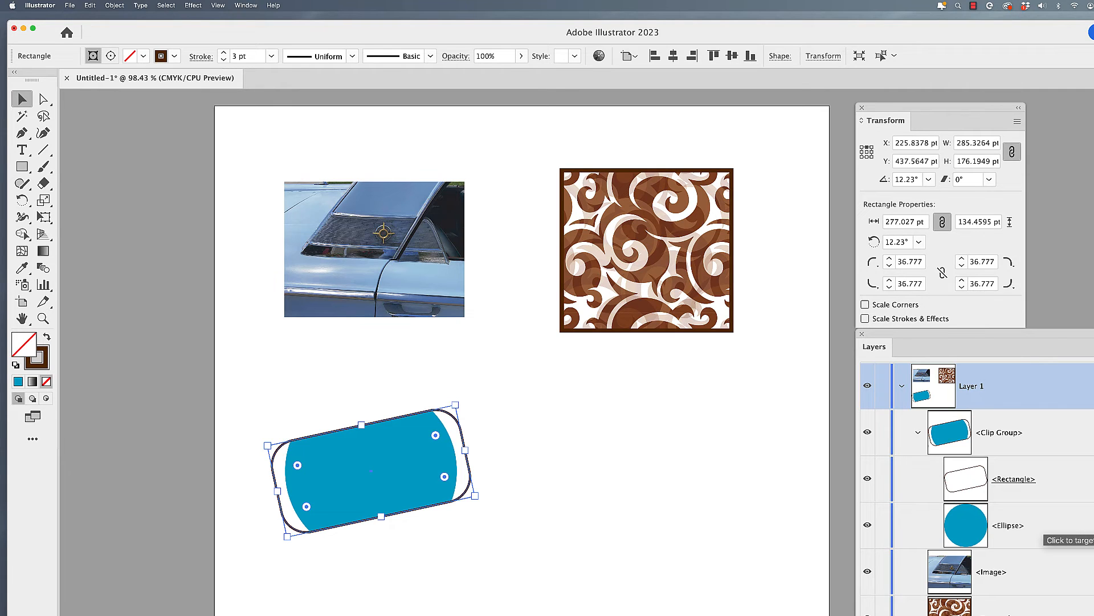
Step: Fill the clipped circle yellow-green, squash it to about 247 by 169 pt, and centre it
click(965, 525)
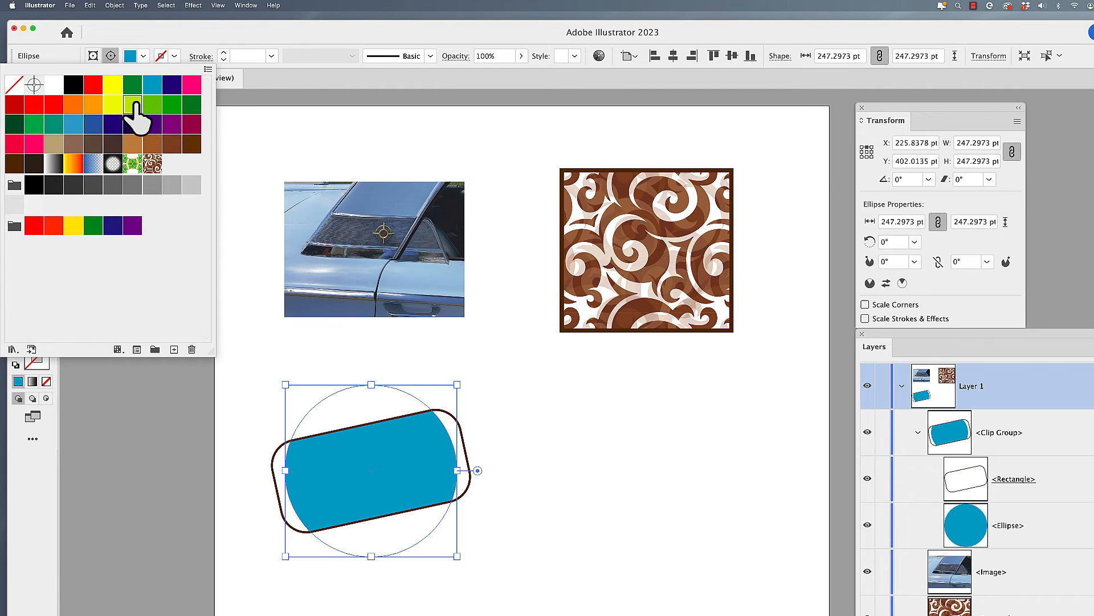
click(132, 104)
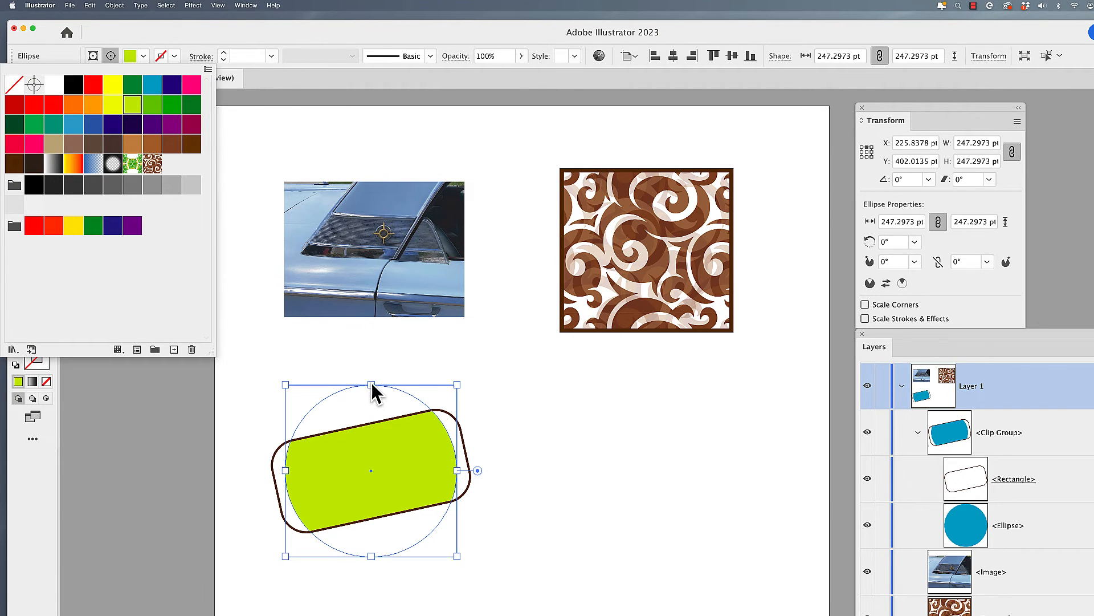
drag(370, 384, 371, 433)
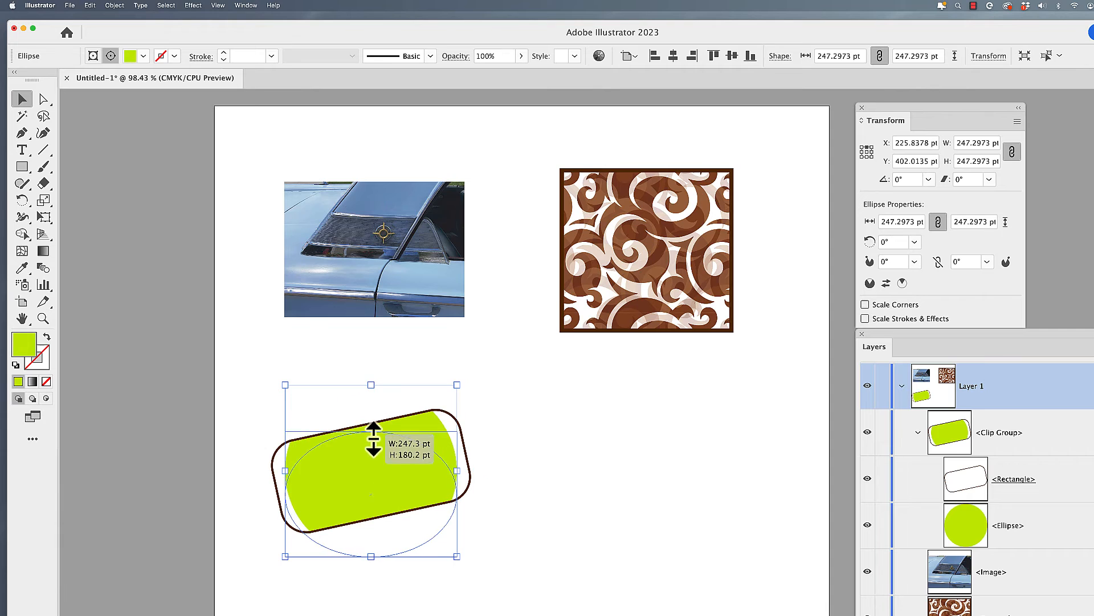
drag(371, 435, 371, 441)
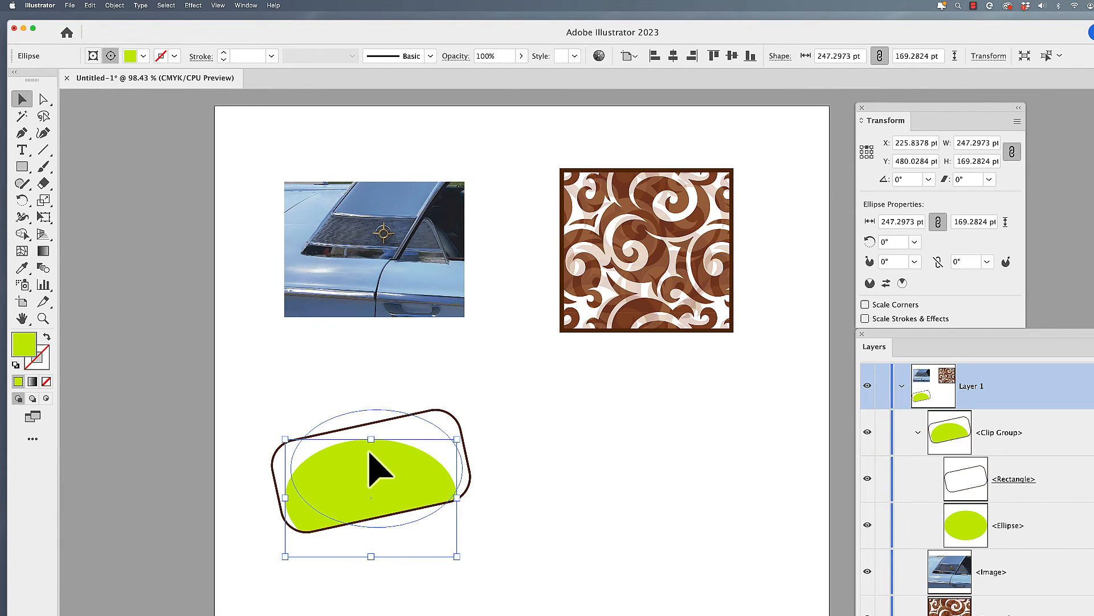
drag(370, 489, 374, 468)
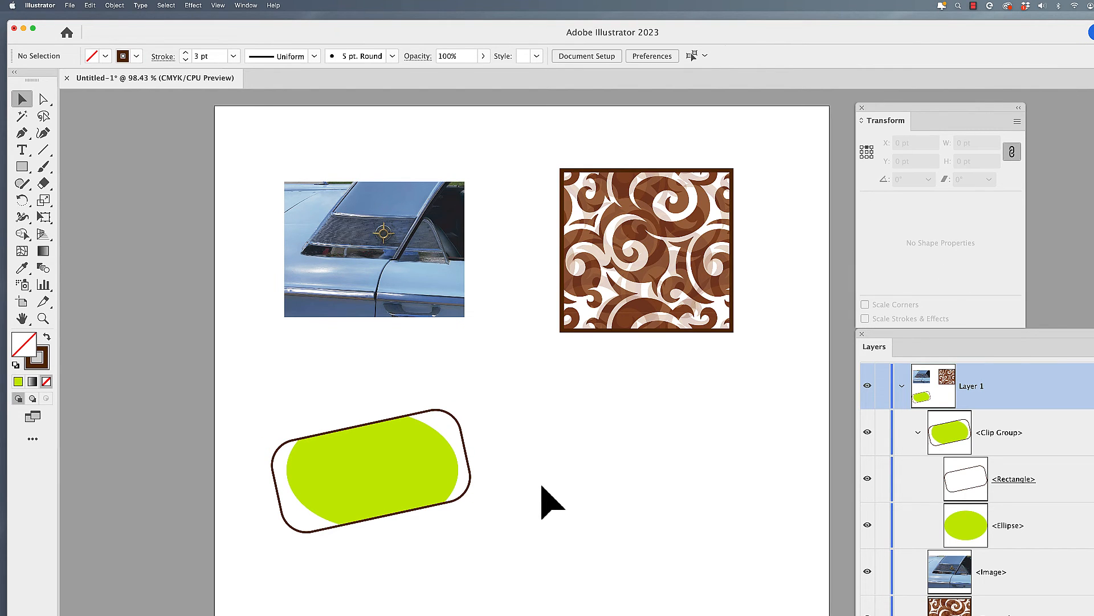
click(370, 470)
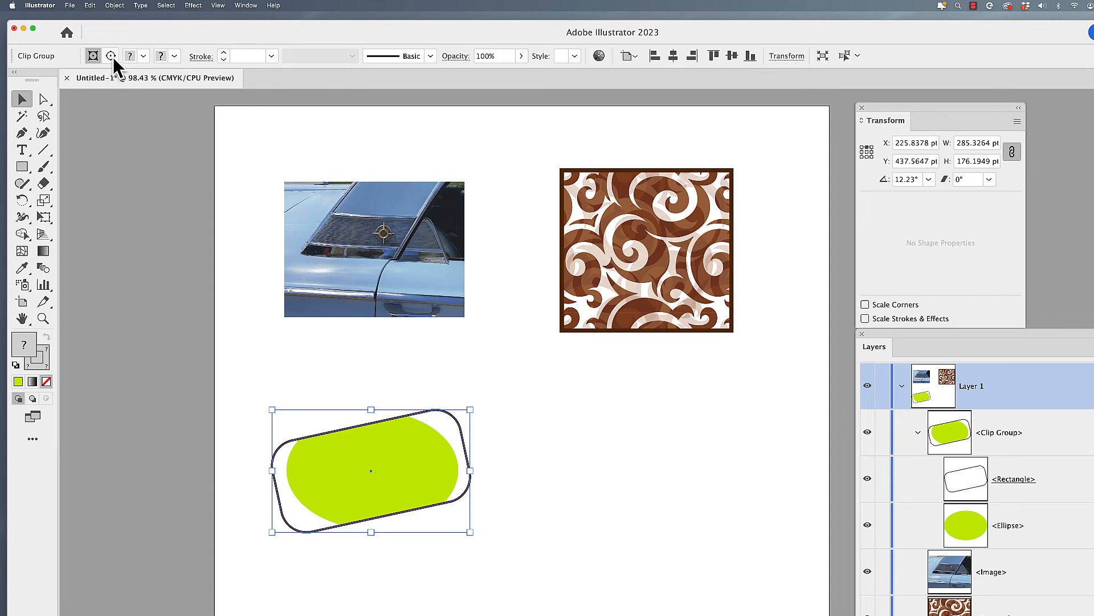
mouse_move(93, 56)
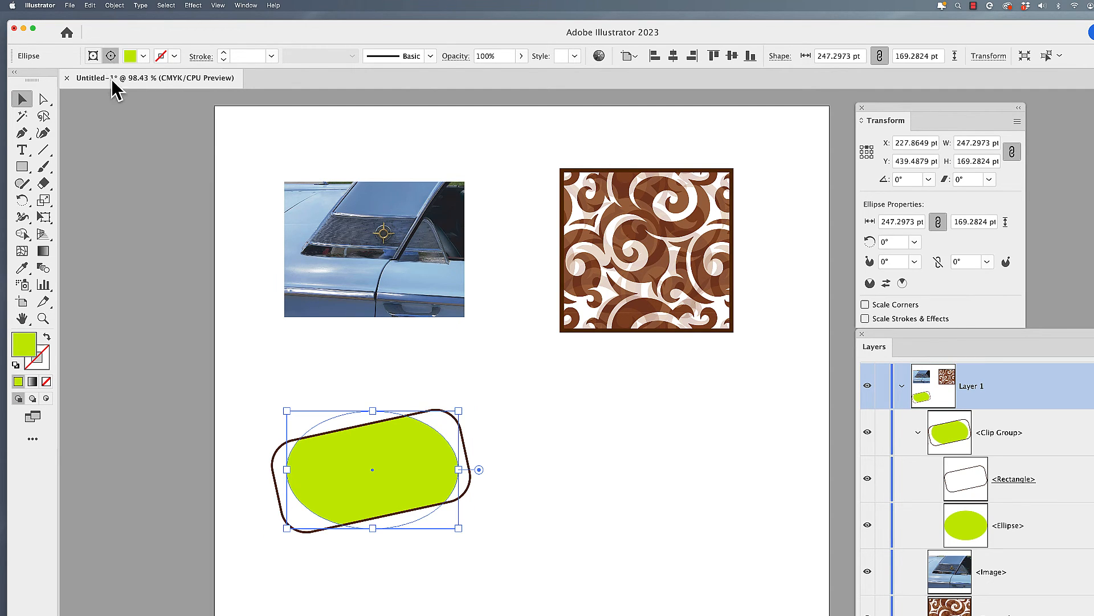
mouse_move(111, 66)
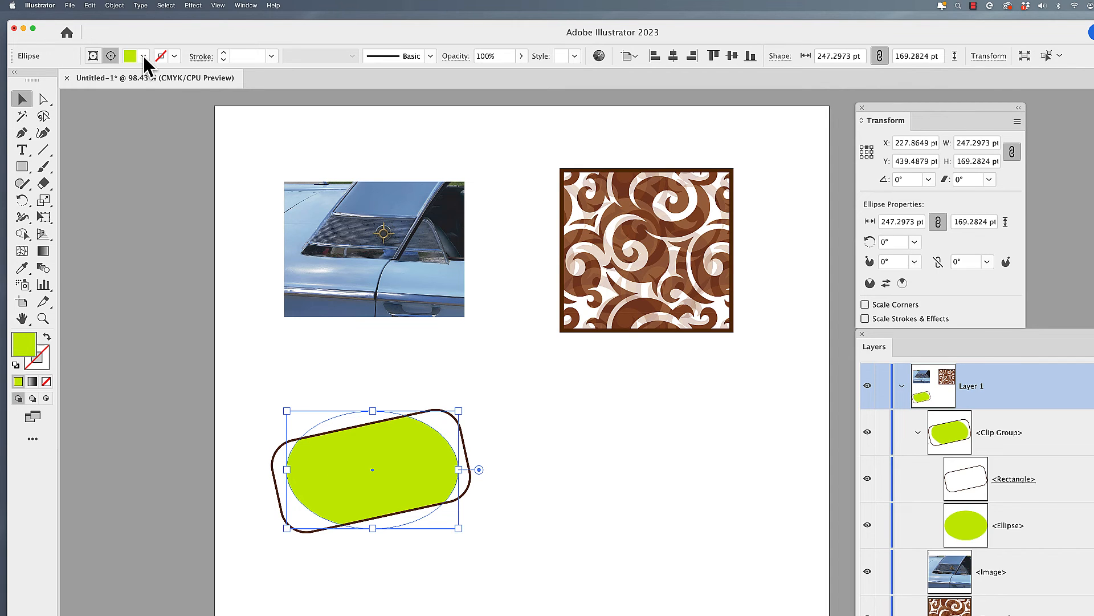
mouse_move(143, 63)
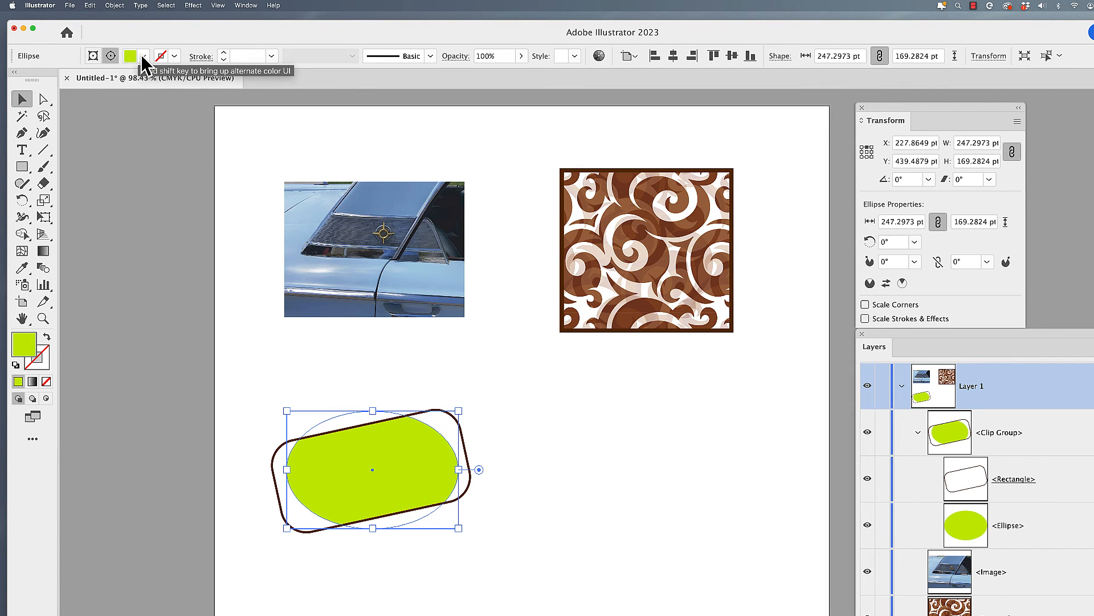
Step: Make the ellipse green with a brown outline and fill the rounded clipping rectangle orange
click(111, 125)
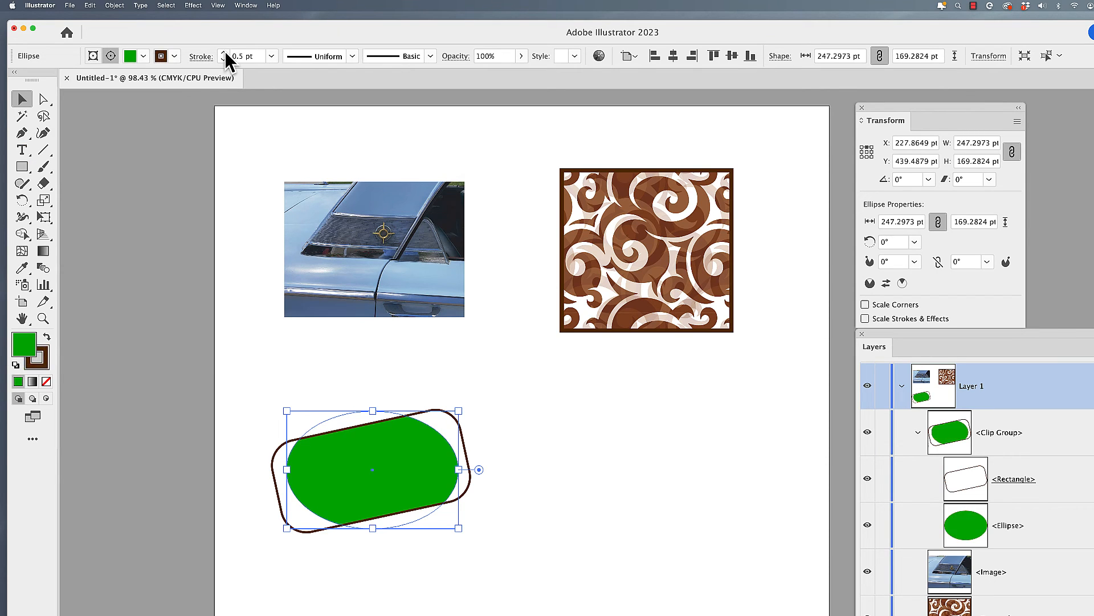
click(223, 51)
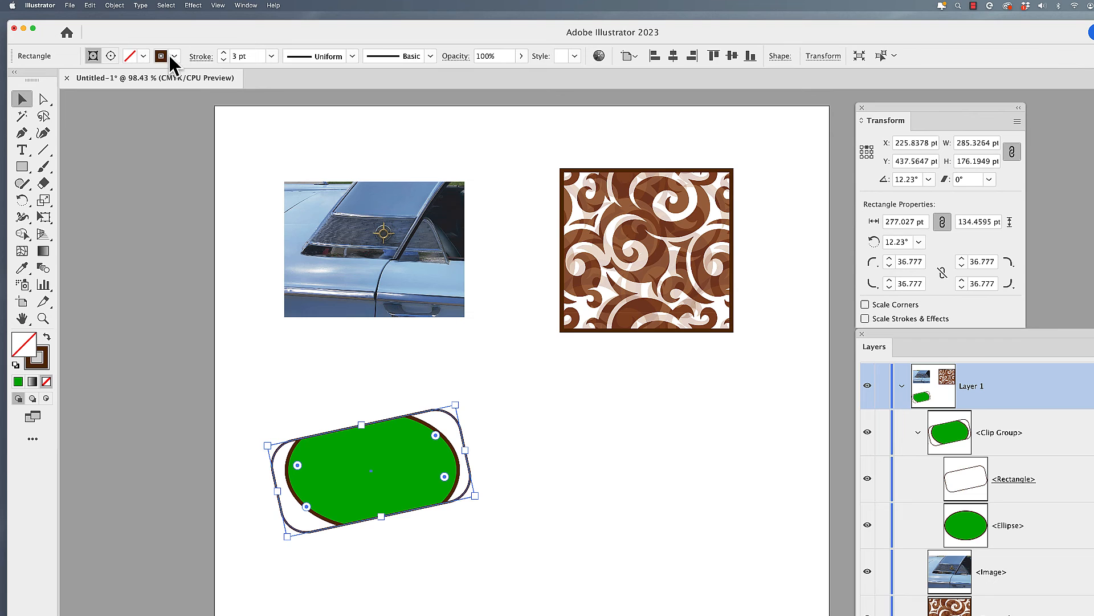
click(174, 55)
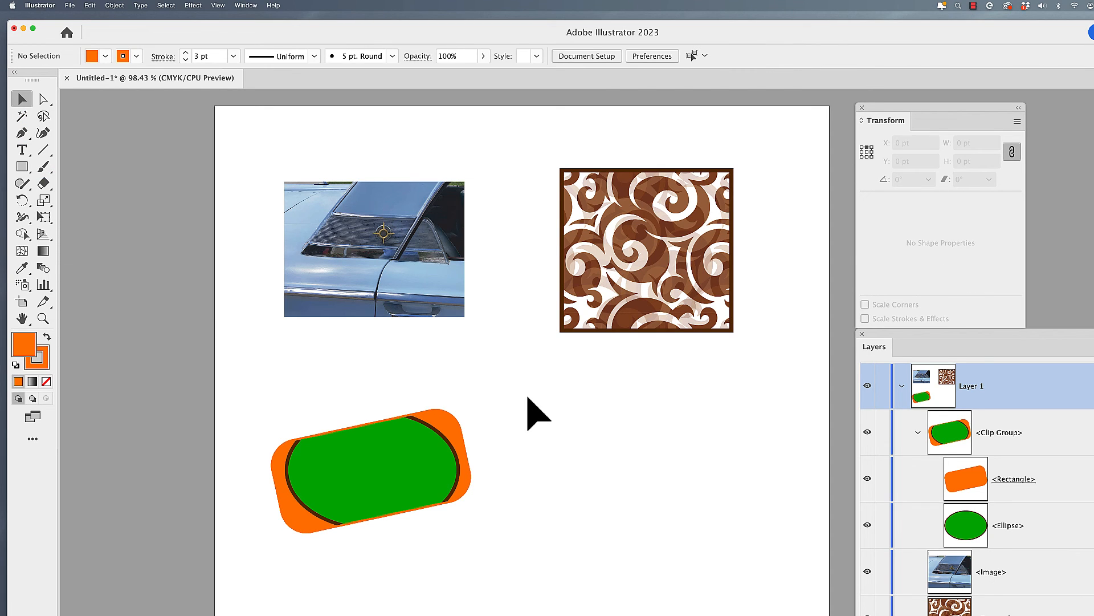
Step: Select the clip group and apply Object > Clipping Mask > Release
click(373, 467)
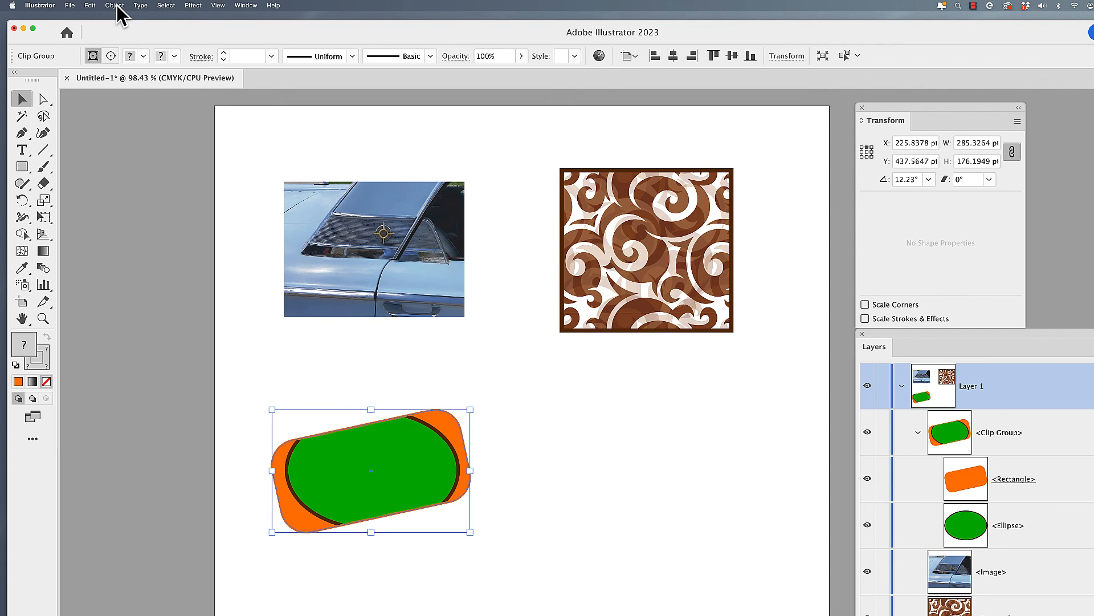
click(114, 5)
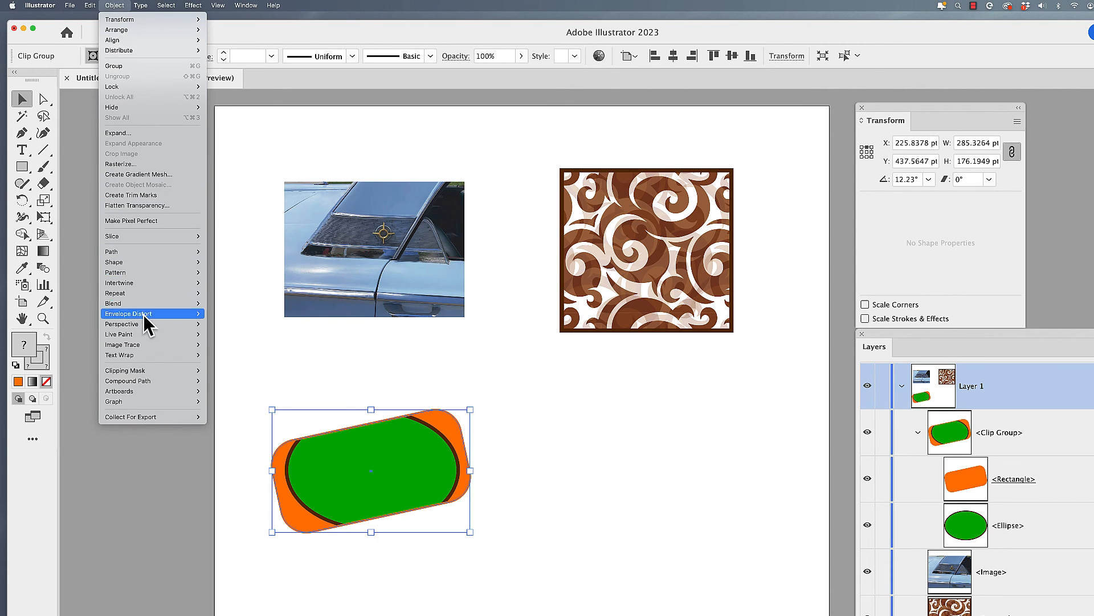
mouse_move(126, 370)
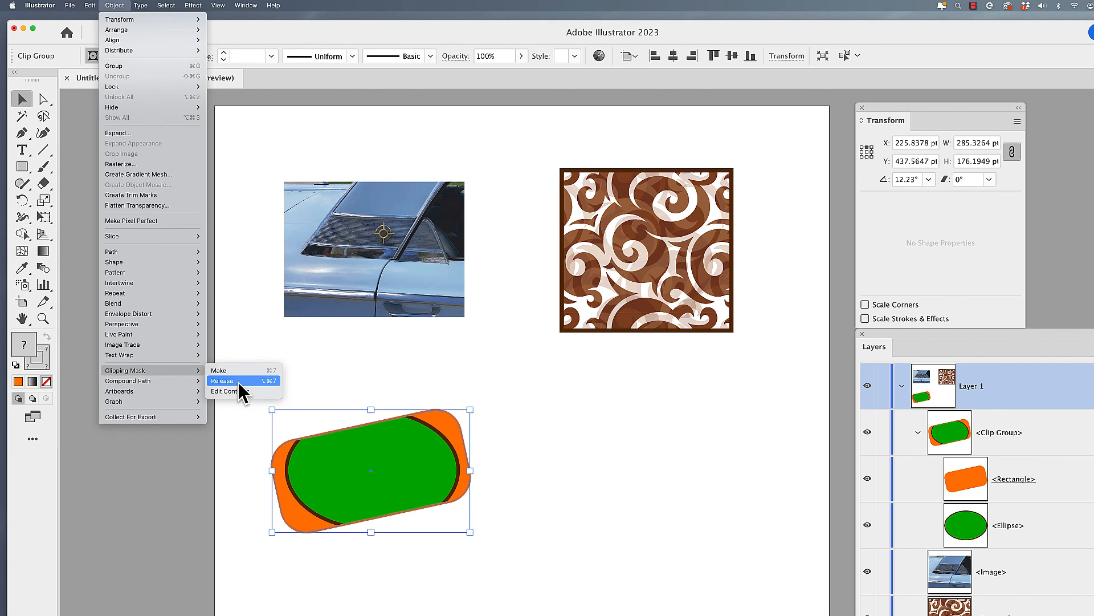
click(223, 380)
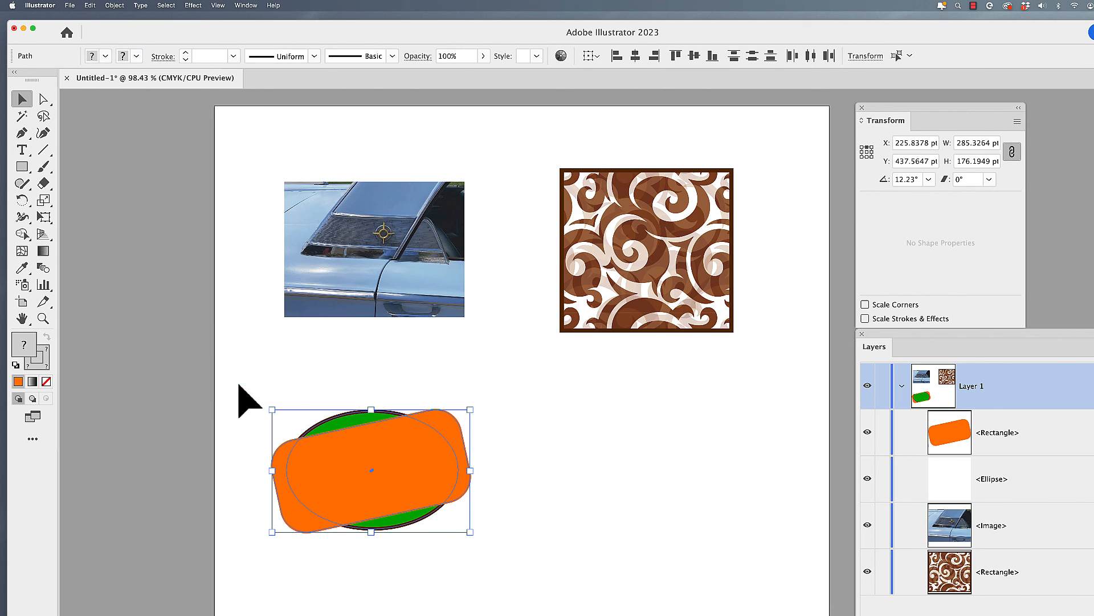
Step: Set the orange rounded rectangle right of the green ellipse, clicking each object to confirm they're separate
click(388, 485)
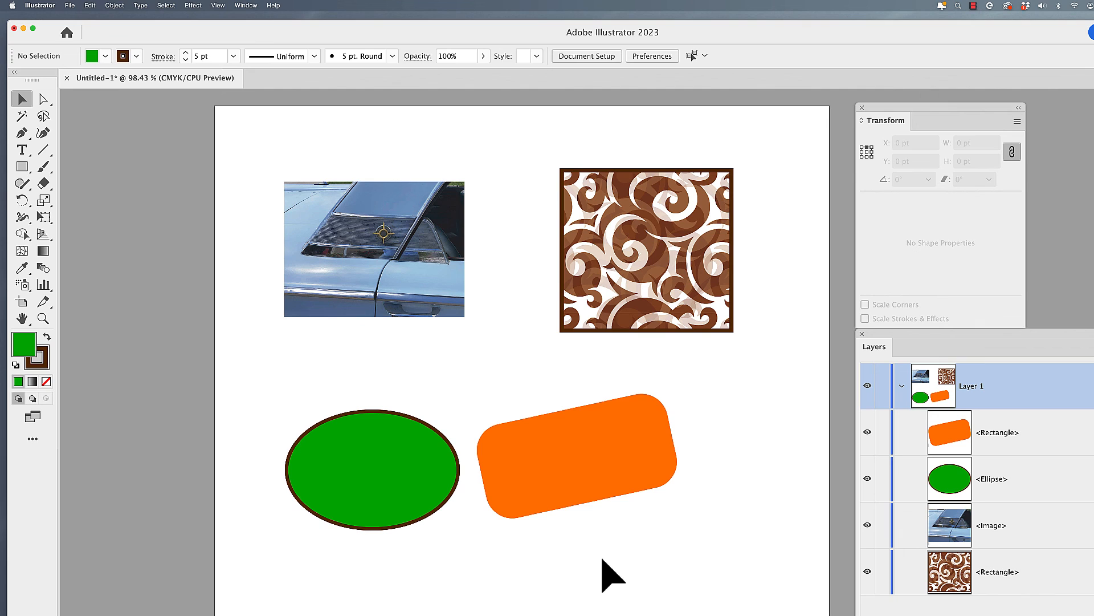
click(374, 250)
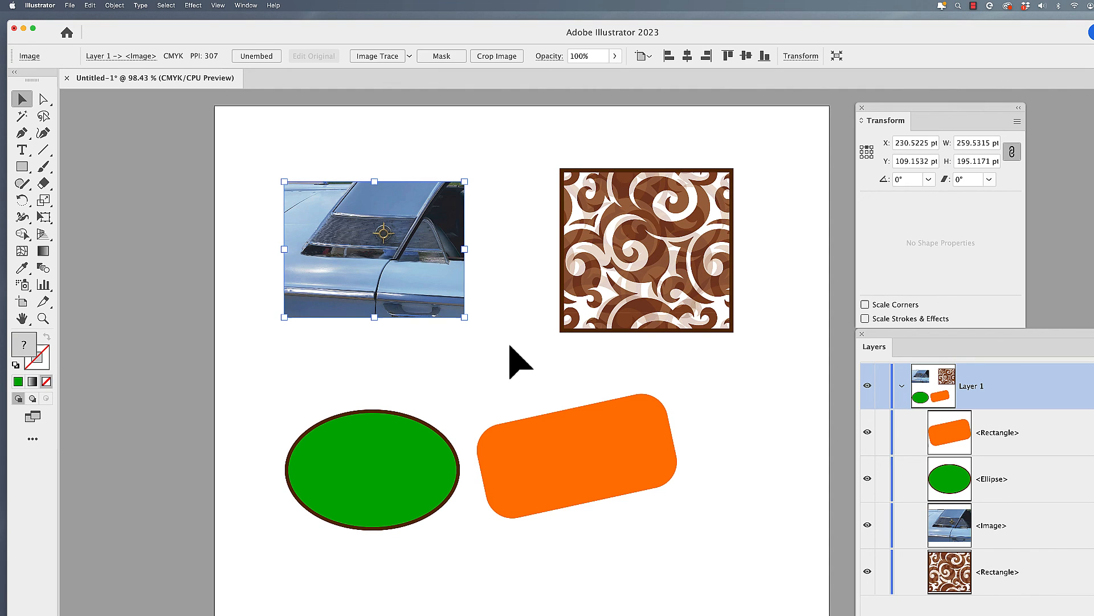
click(645, 249)
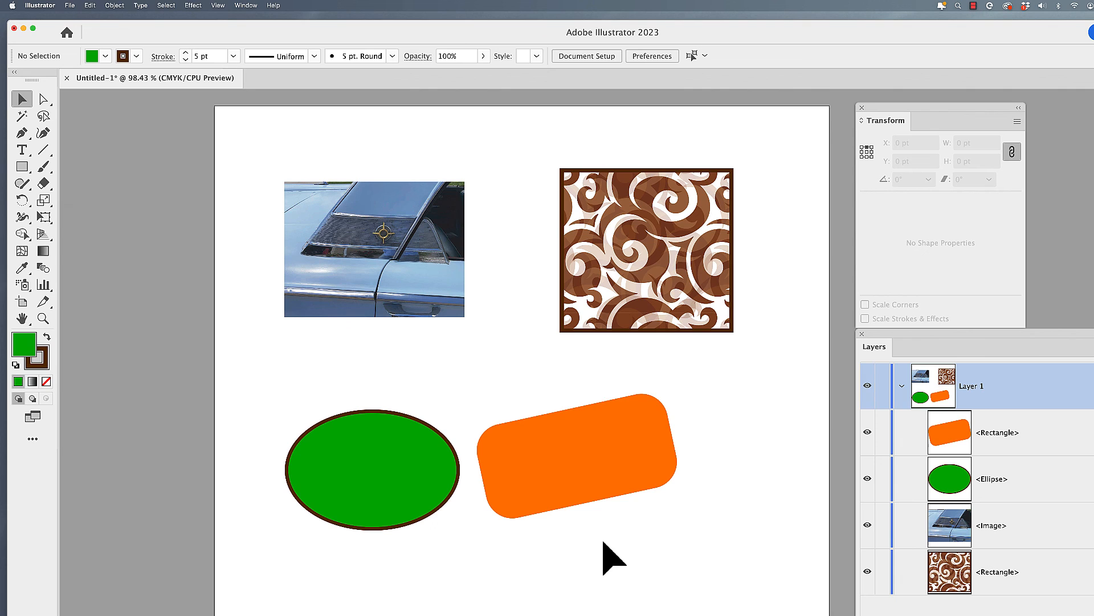
click(572, 454)
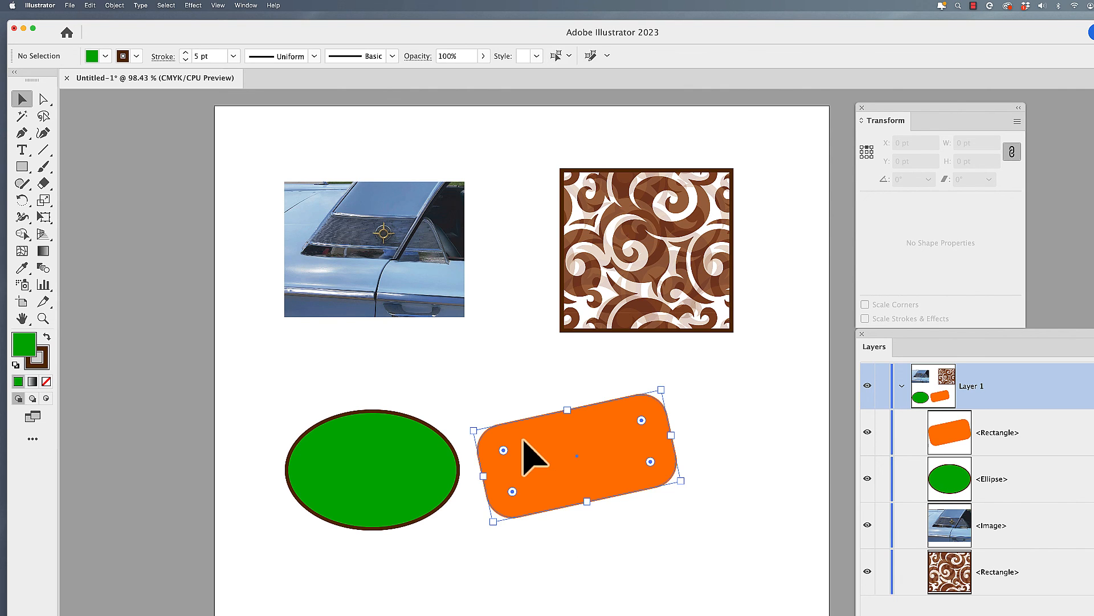
click(372, 469)
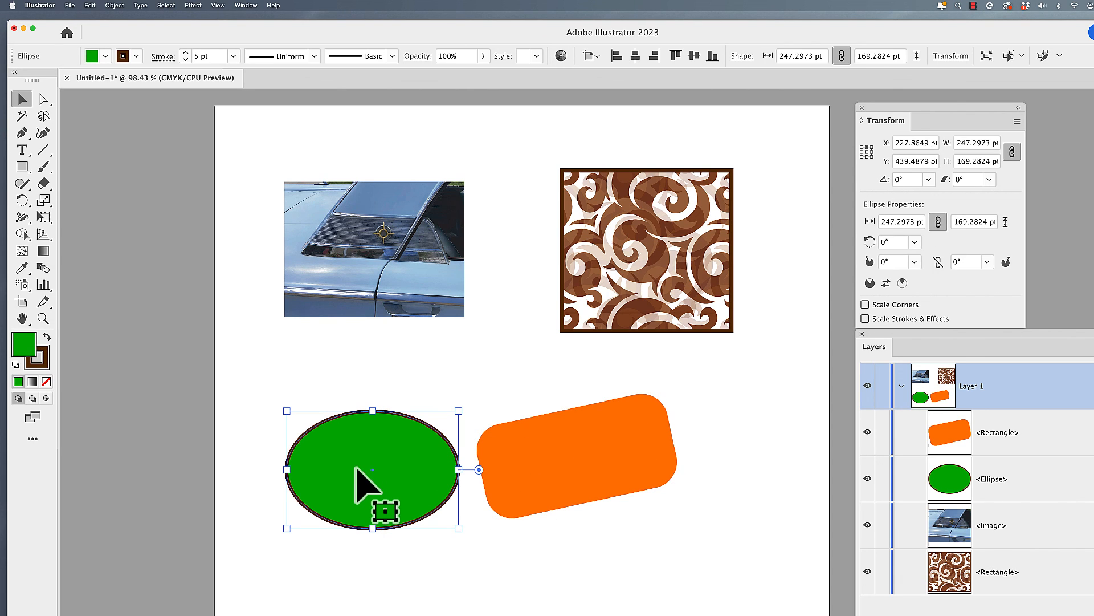
click(686, 602)
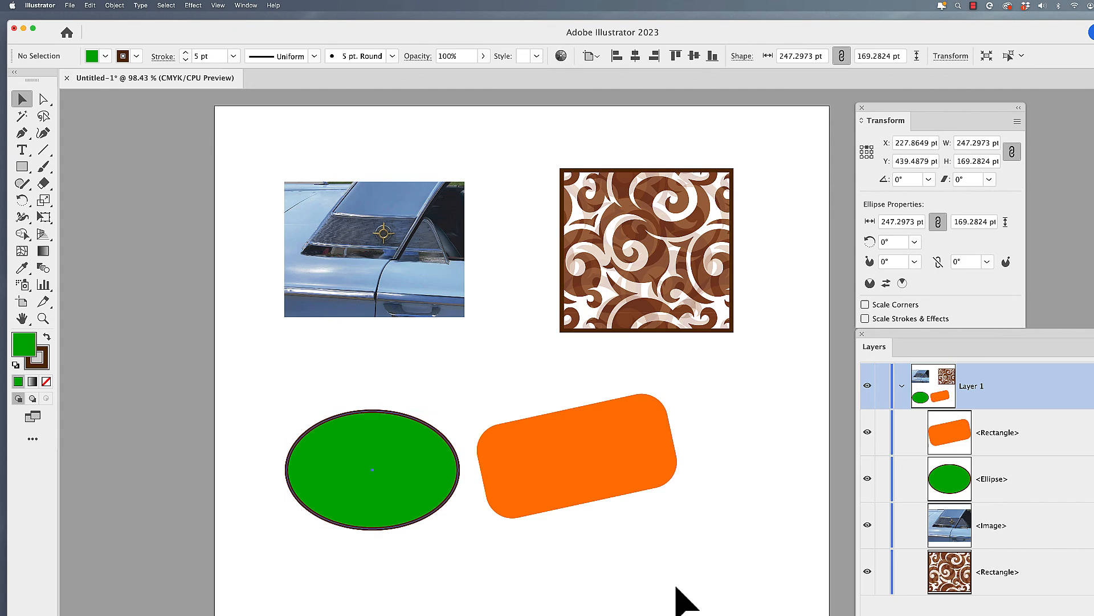